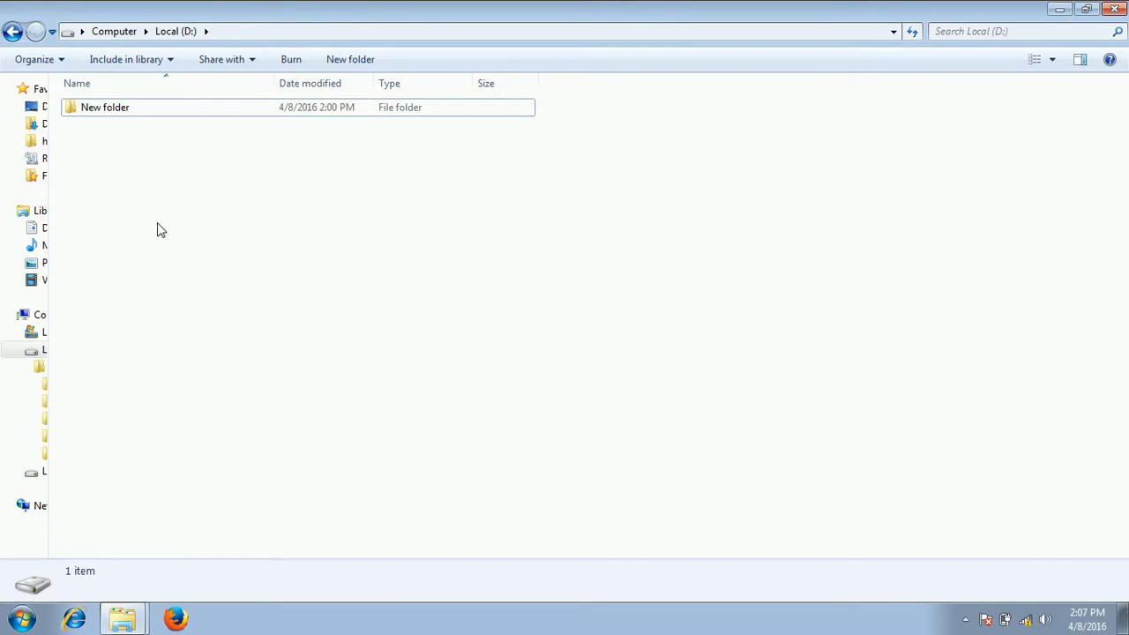
mouse_move(145, 195)
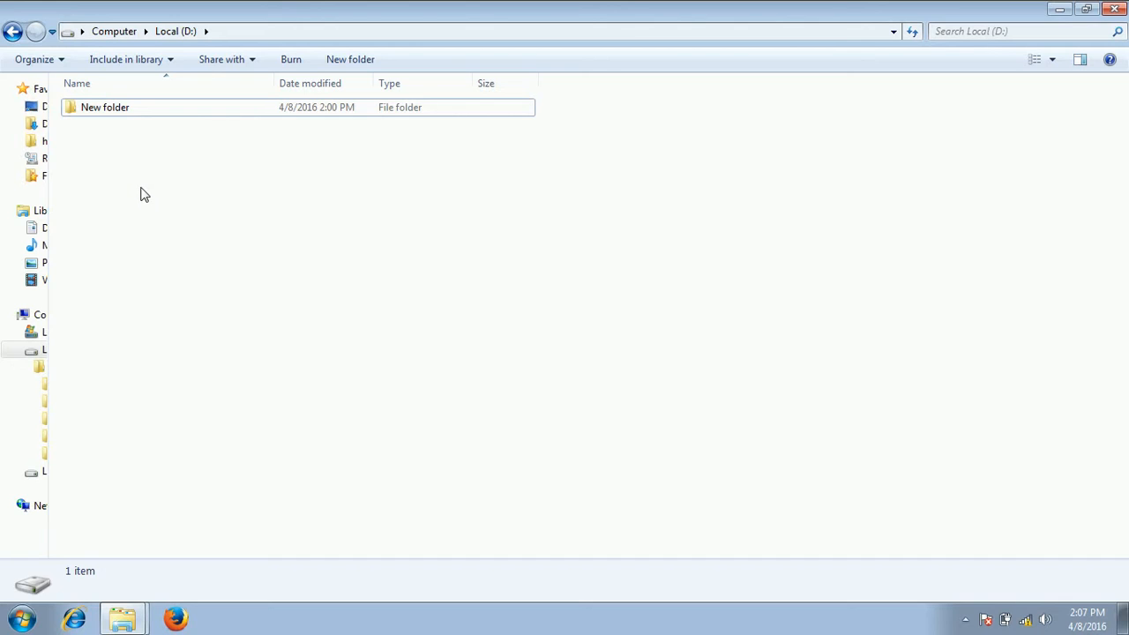
mouse_move(130, 168)
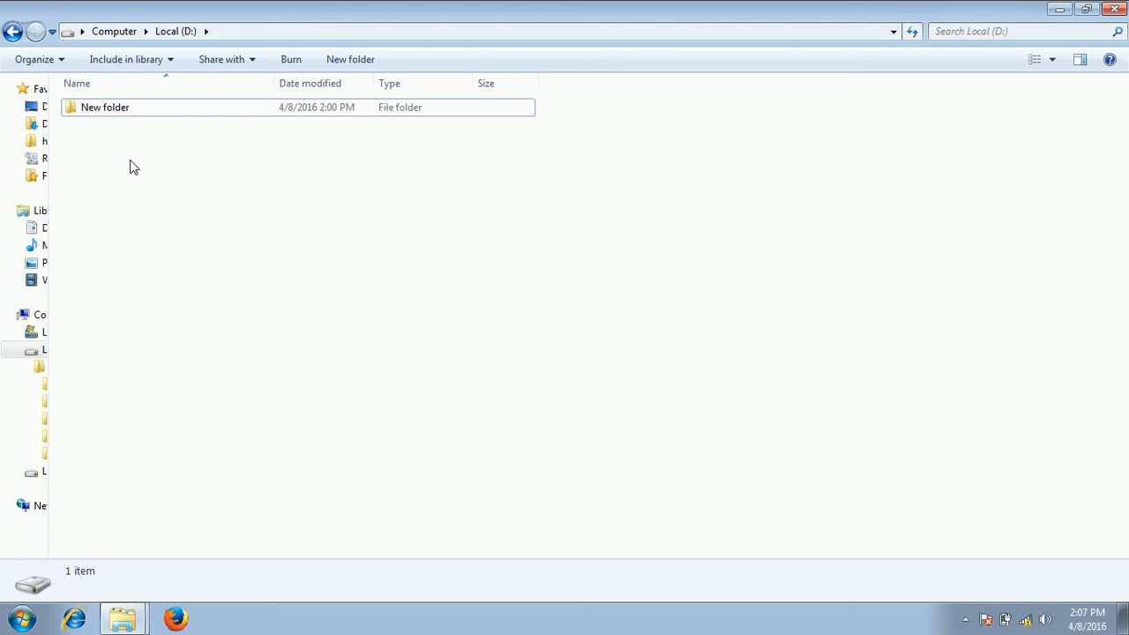
mouse_move(119, 159)
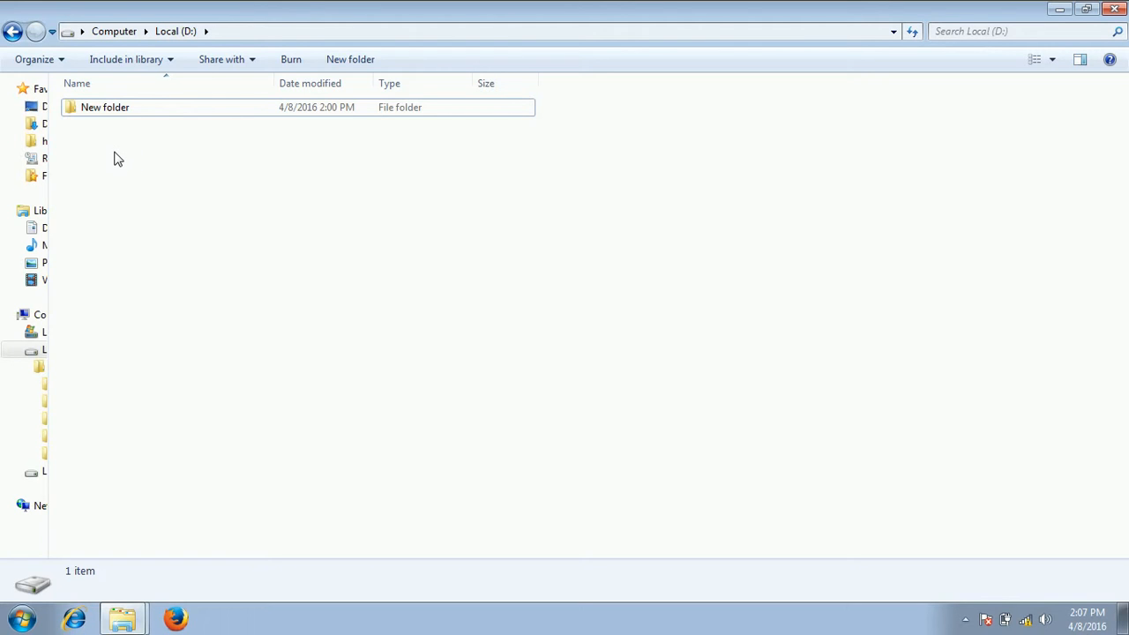
mouse_move(108, 157)
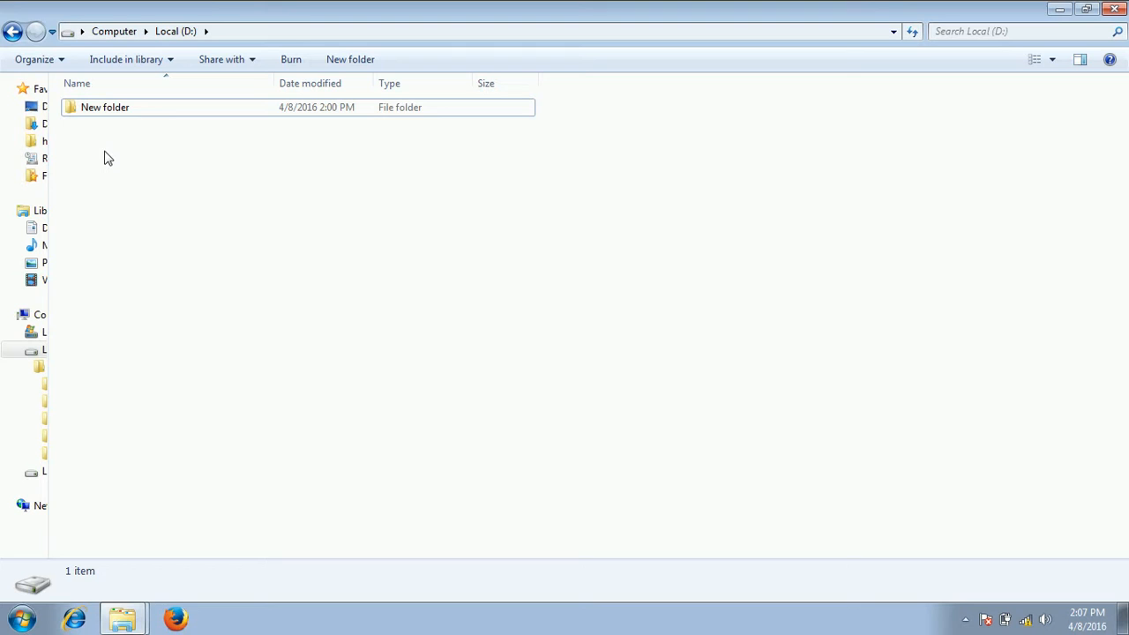
- Create a new folder on the D: drive and name it git
right_click(105, 159)
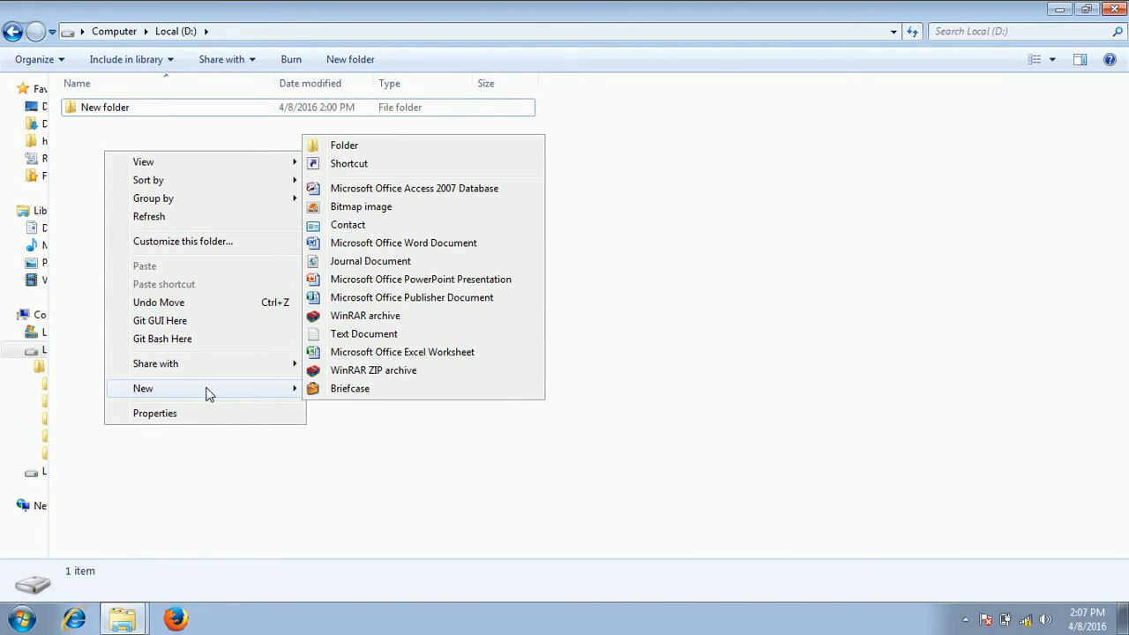
left_click(344, 145)
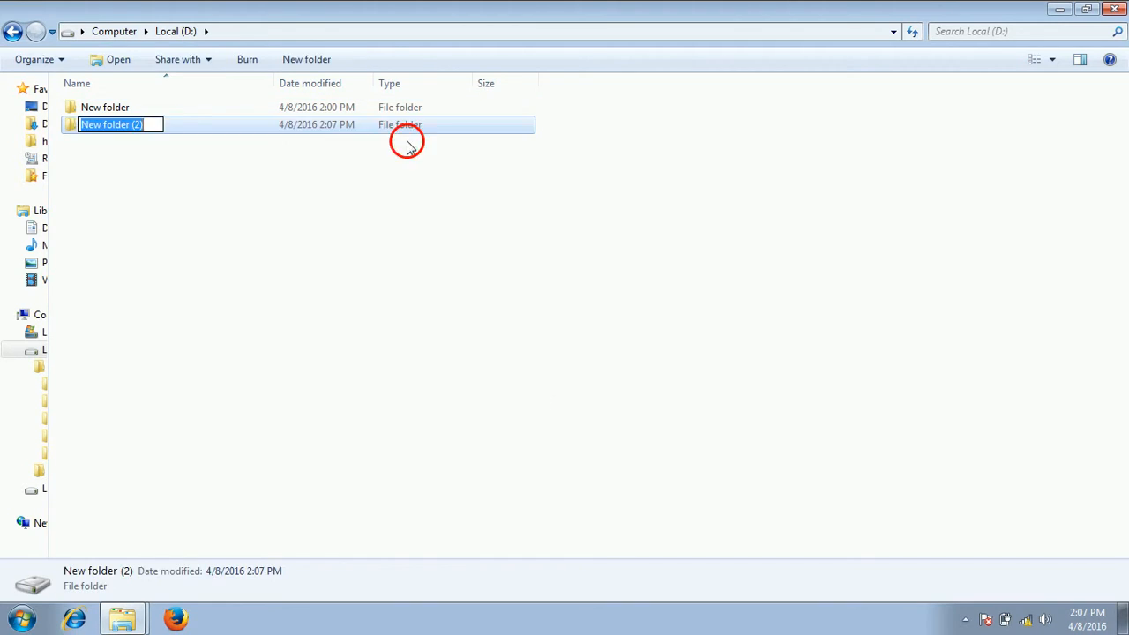
left_click(395, 124)
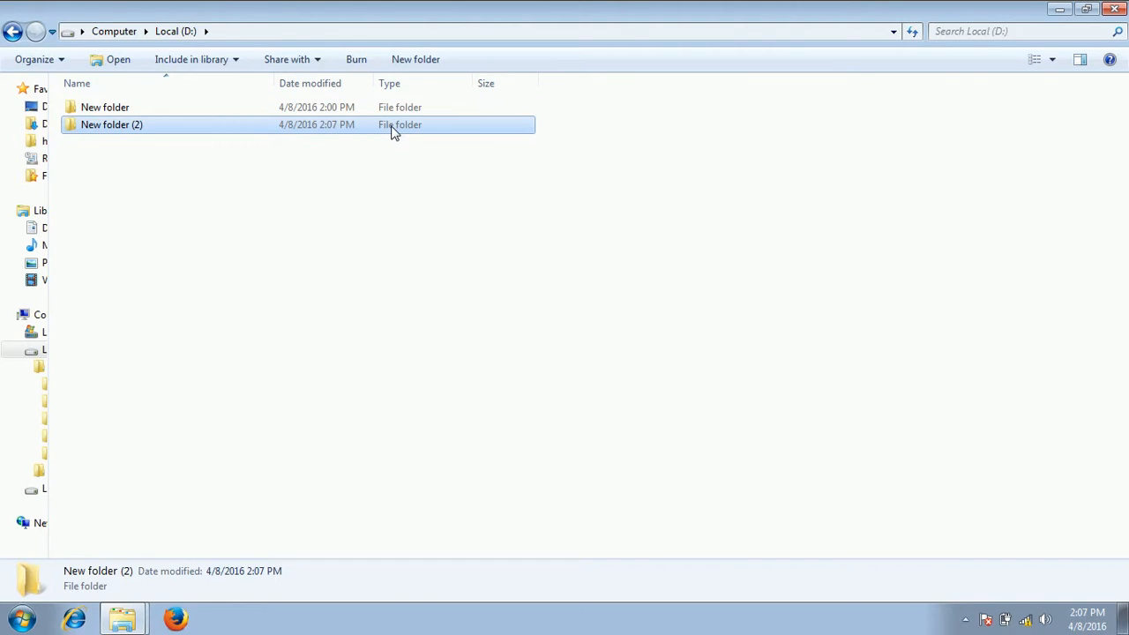
type("git")
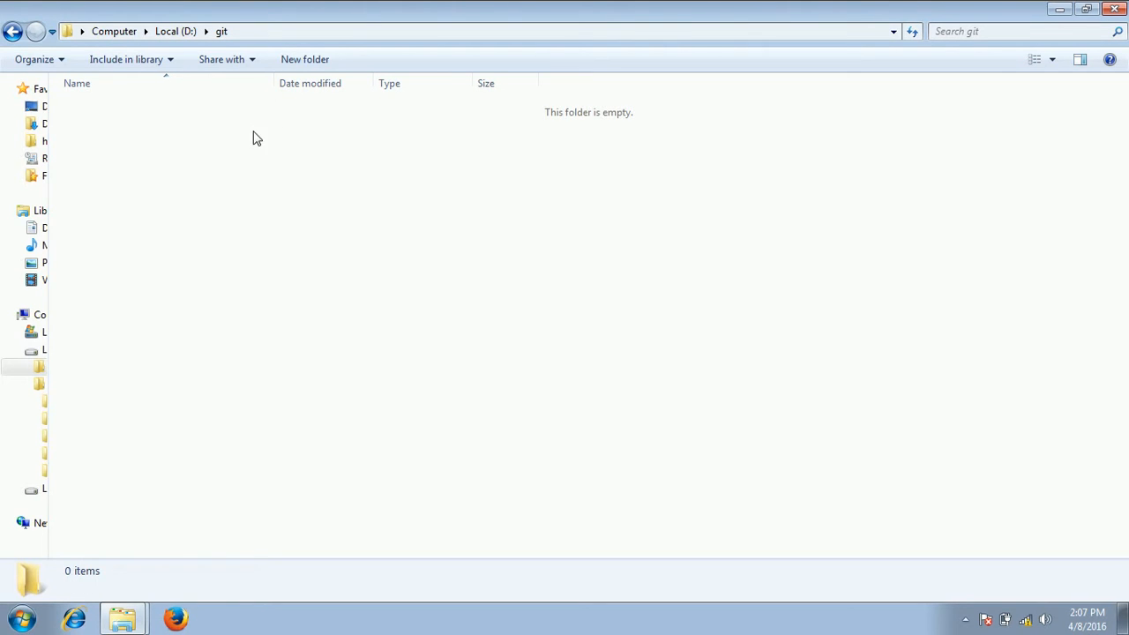
- Inside the empty git folder, bring up the context menu for Git Bash Here
right_click(258, 138)
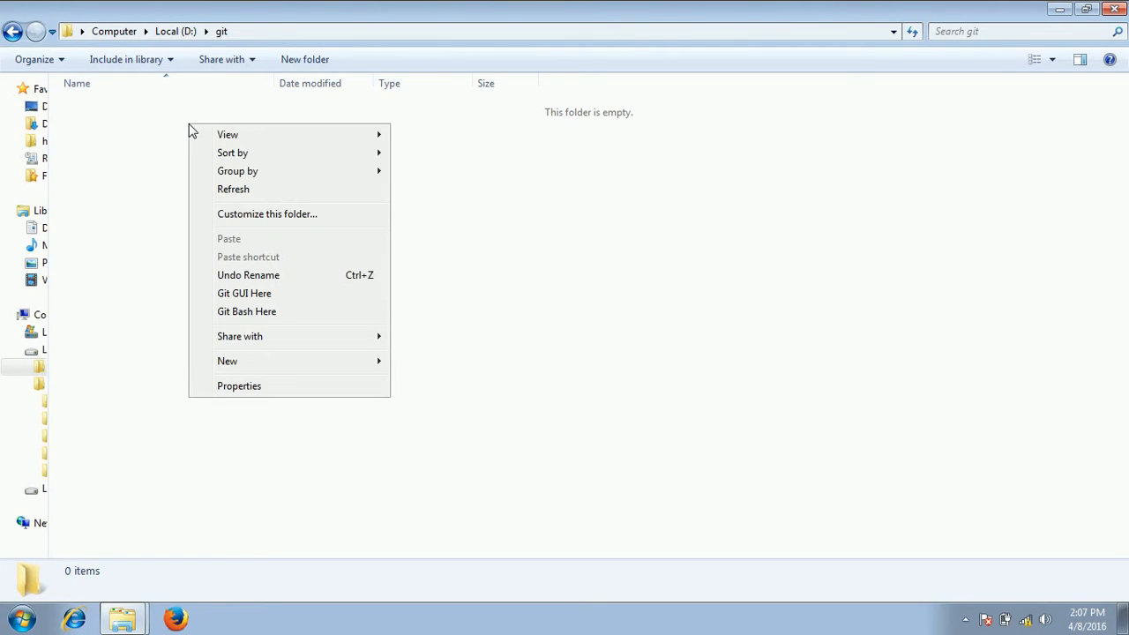
mouse_move(286, 171)
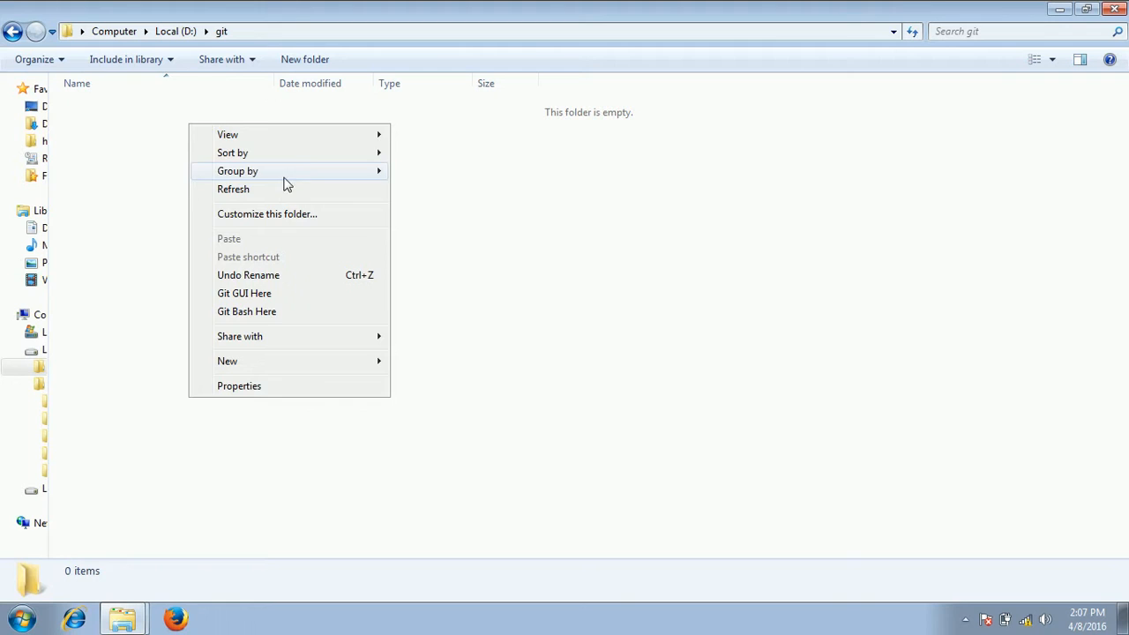
left_click(208, 143)
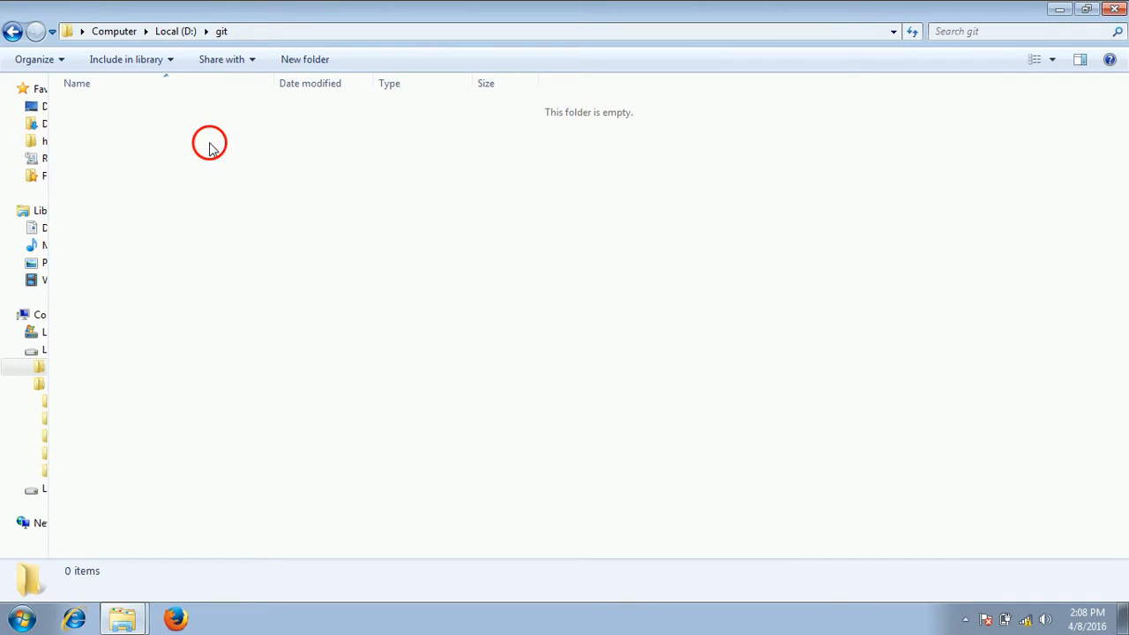
right_click(209, 143)
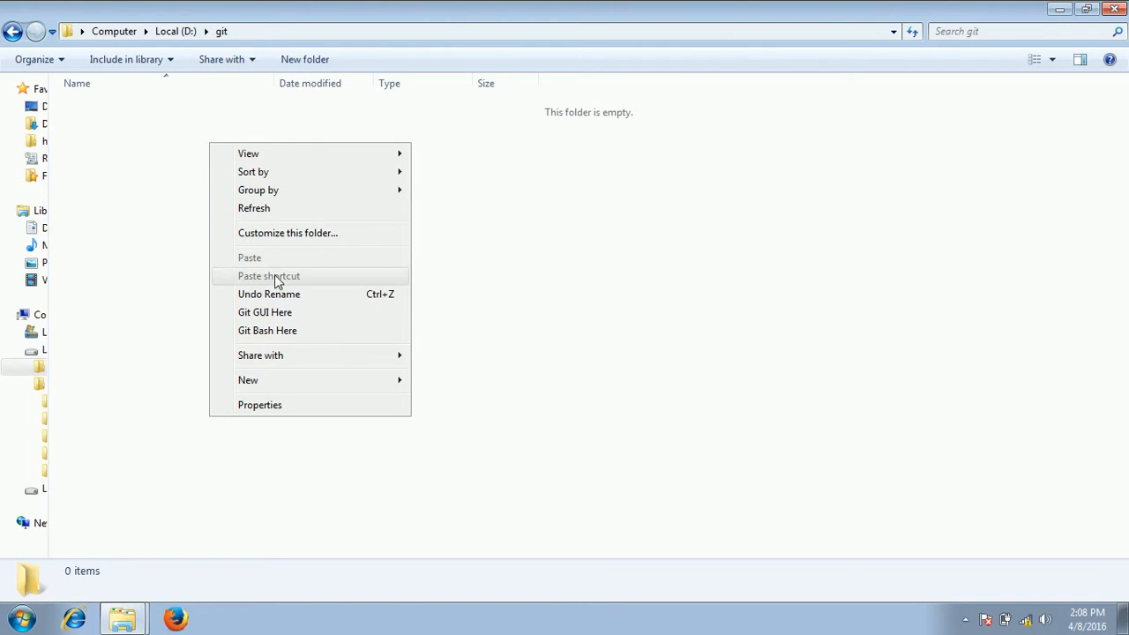
mouse_move(268, 330)
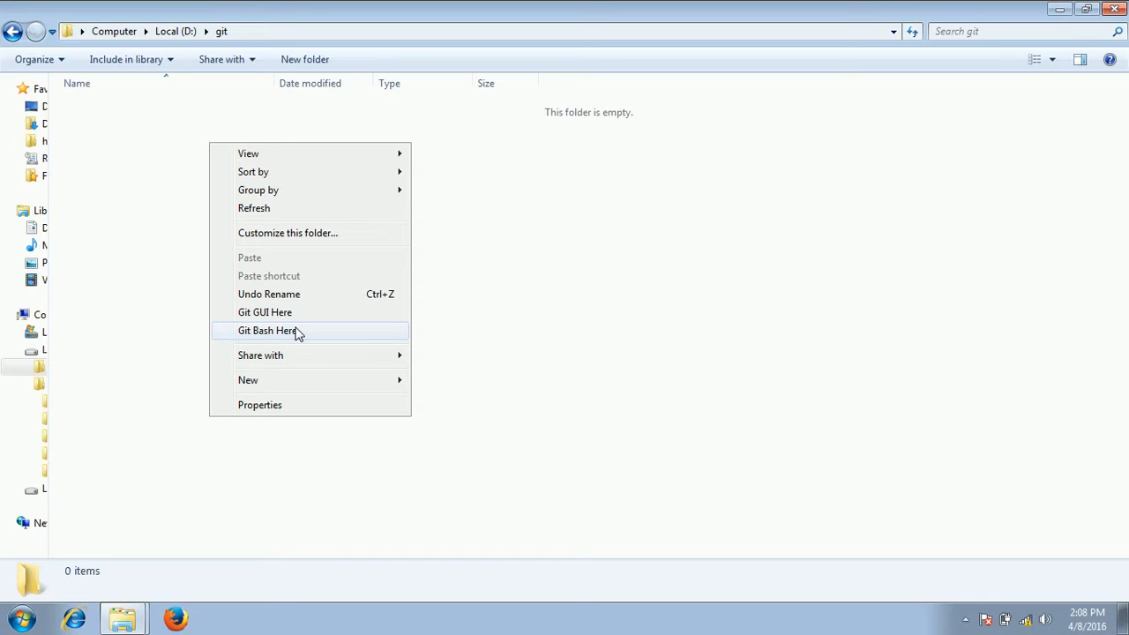
- Initialize an empty Git repository in /d/git with git init
left_click(267, 330)
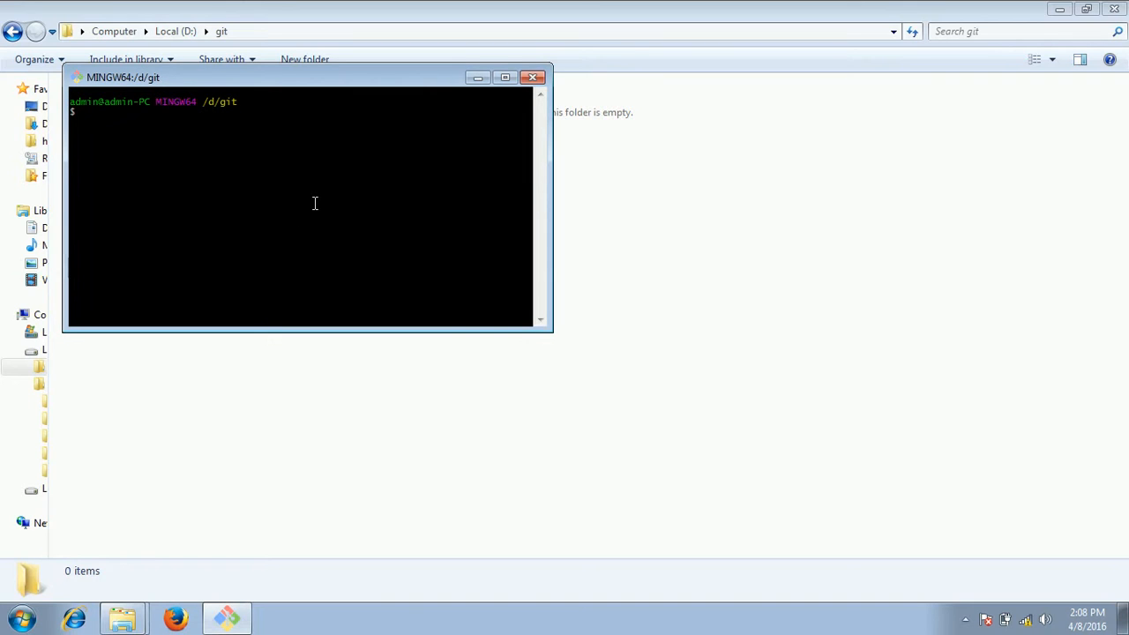
type("g")
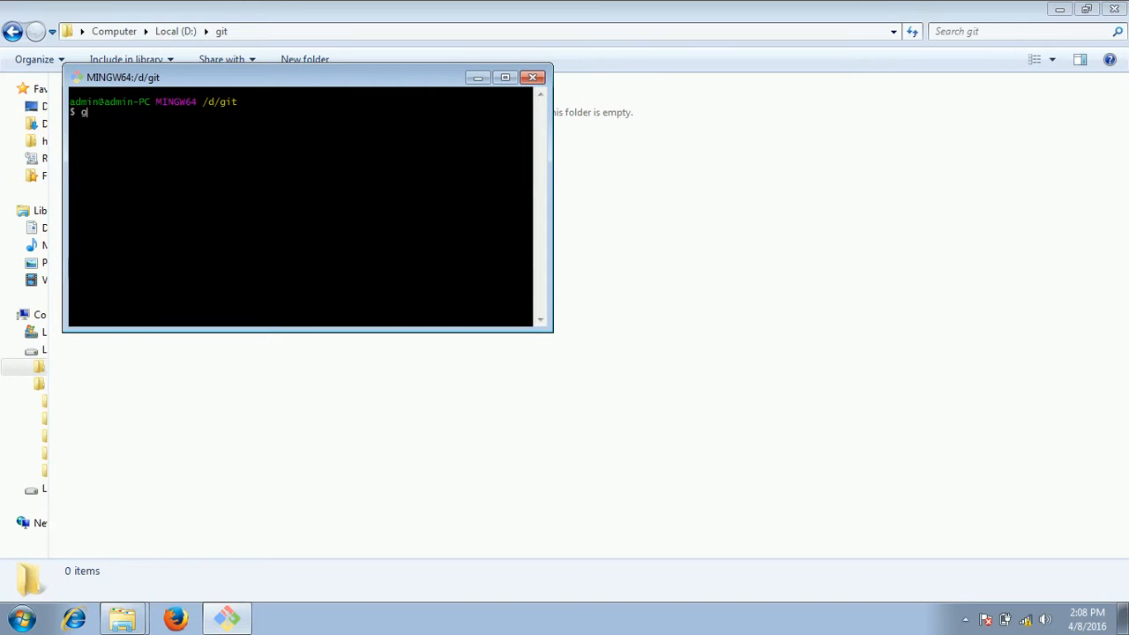
type("it init")
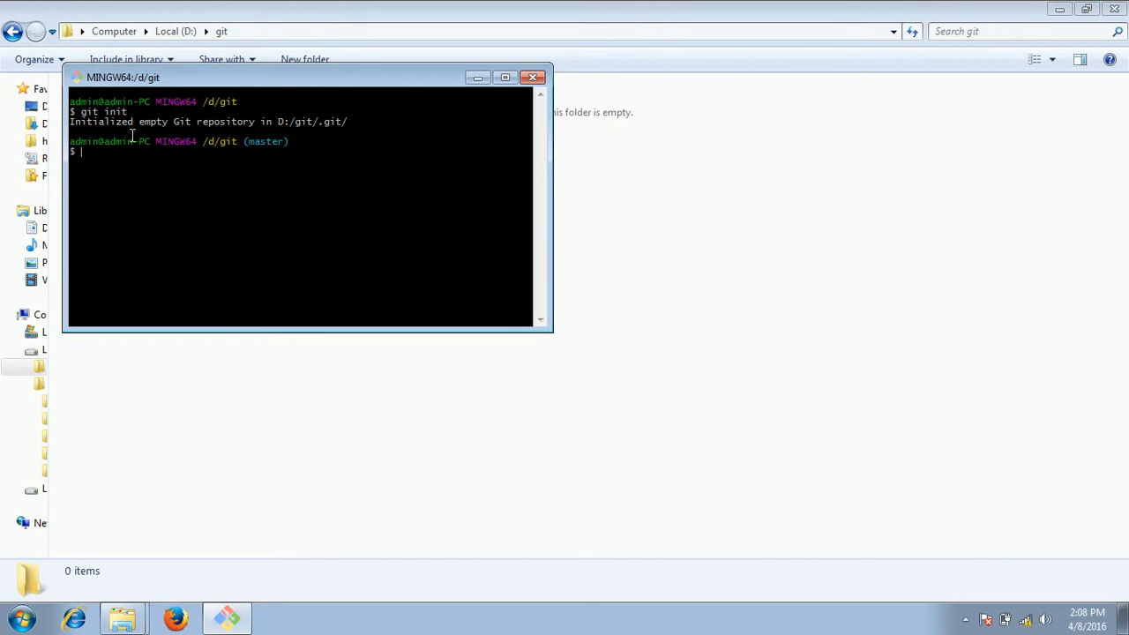
mouse_move(306, 127)
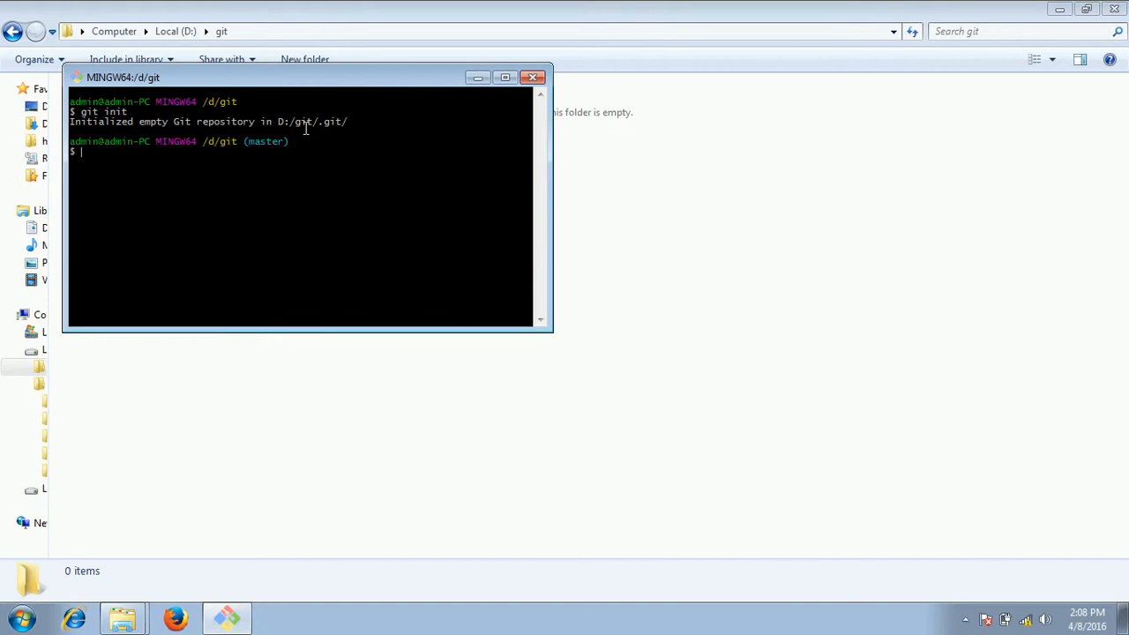
mouse_move(388, 136)
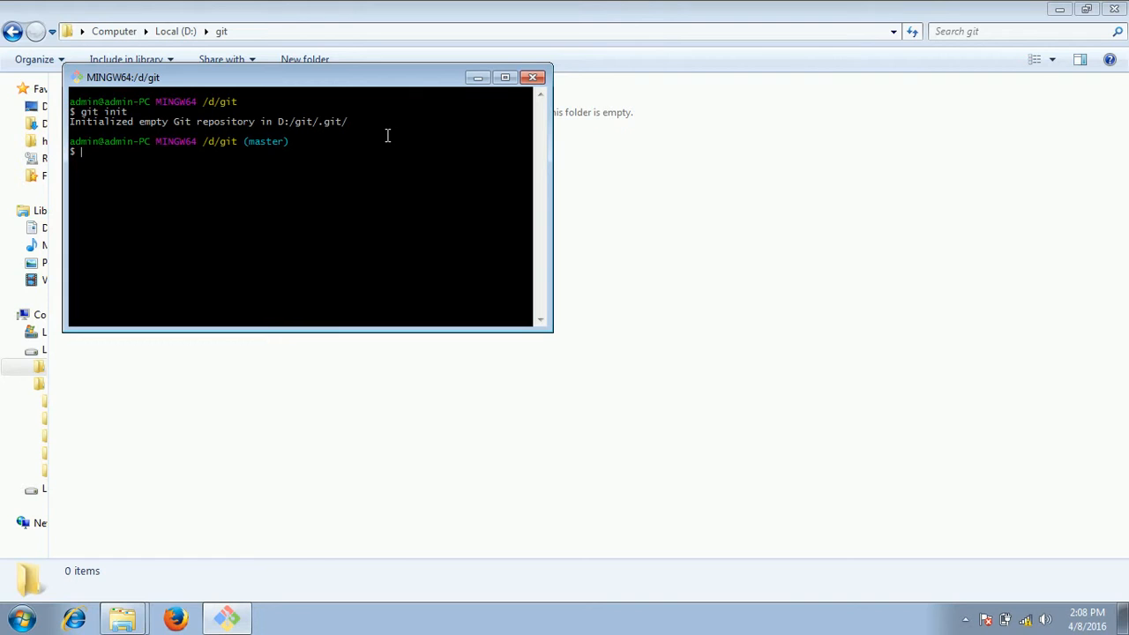
mouse_move(593, 189)
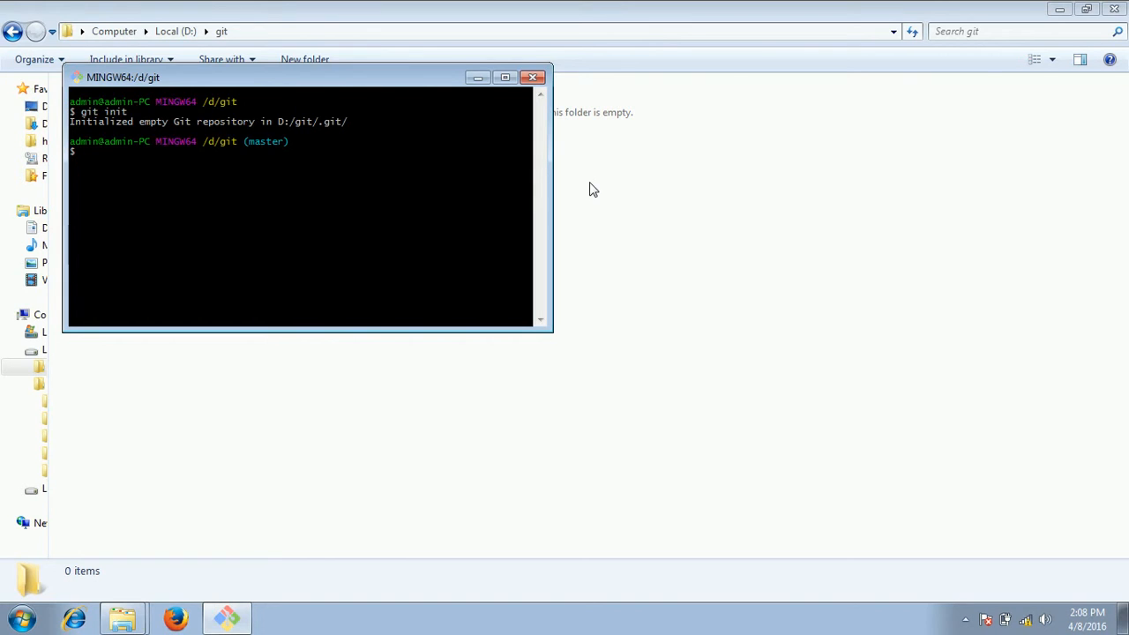
left_click(532, 78)
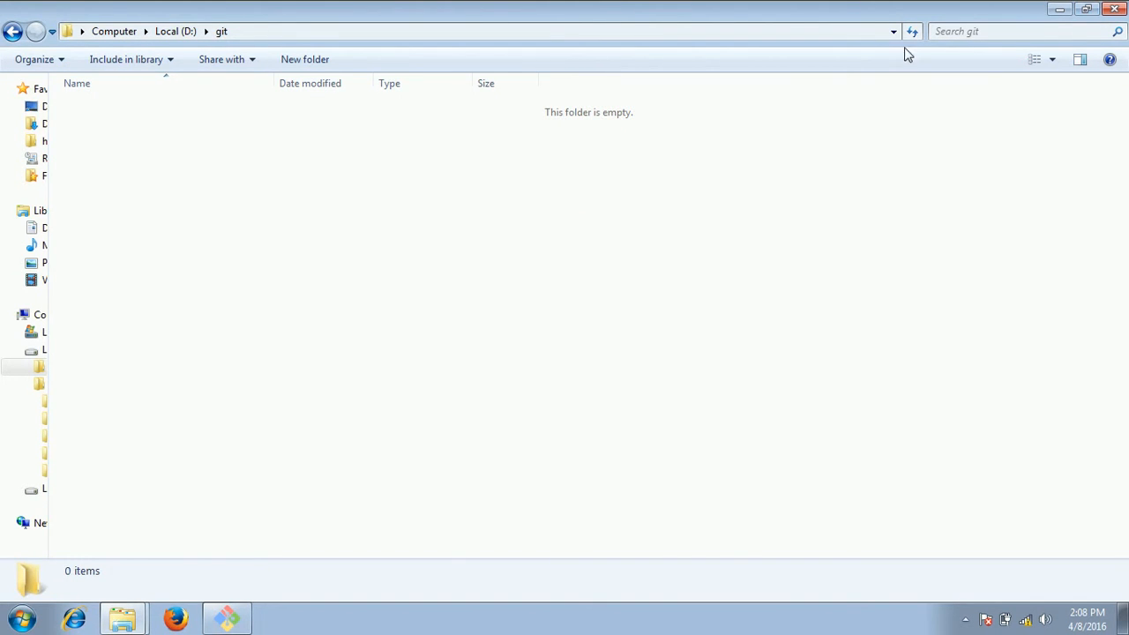
mouse_move(245, 240)
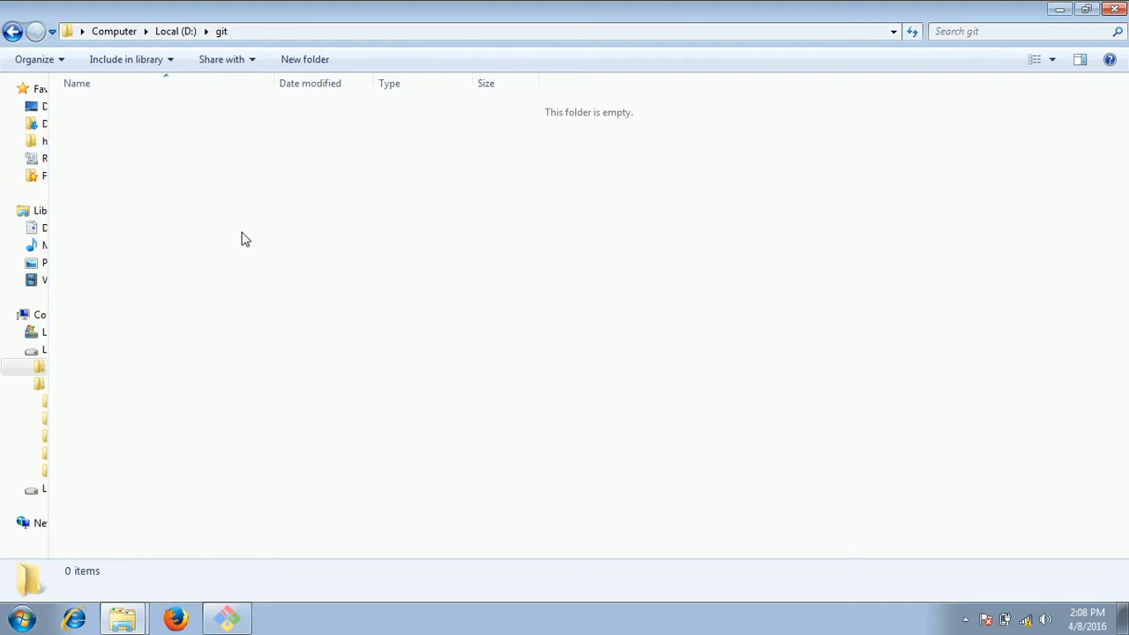
mouse_move(423, 241)
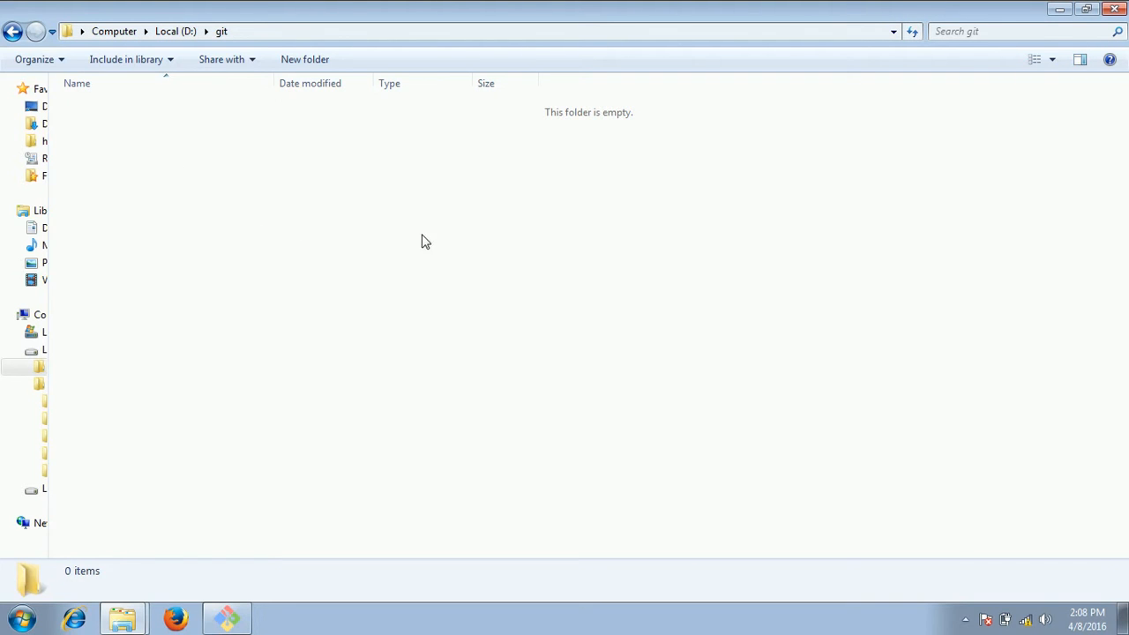
mouse_move(577, 163)
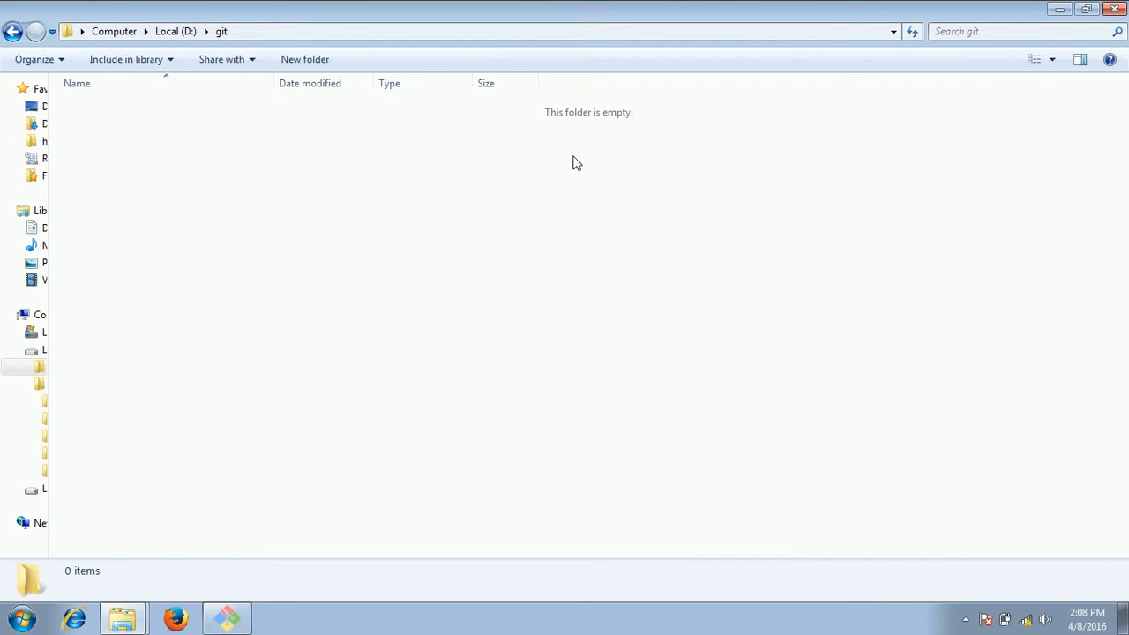
mouse_move(212, 174)
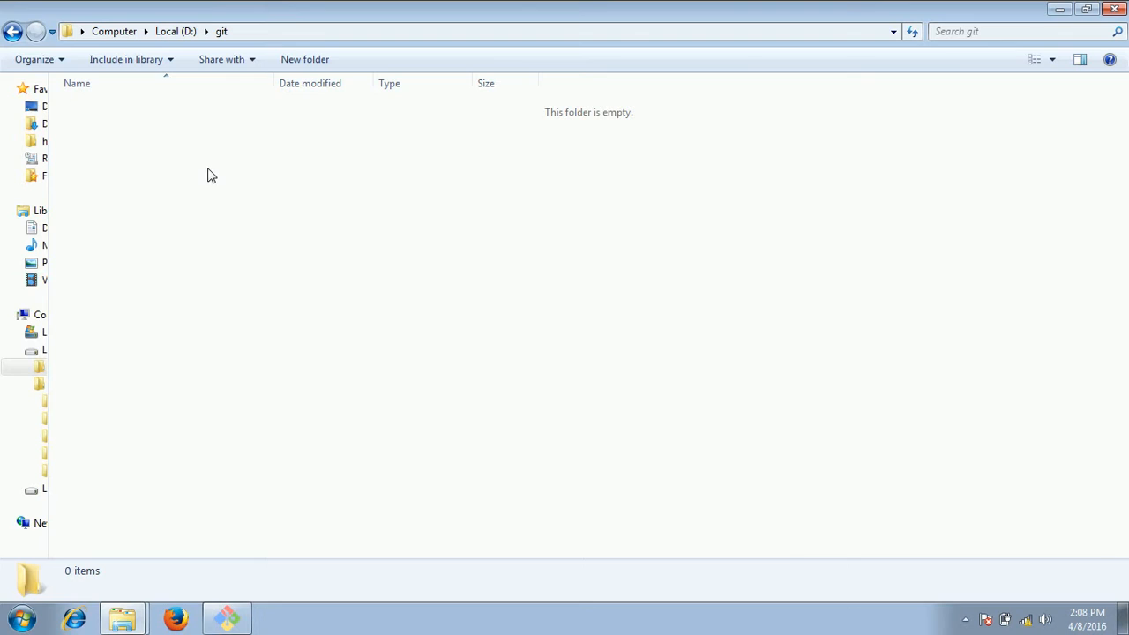
mouse_move(304, 230)
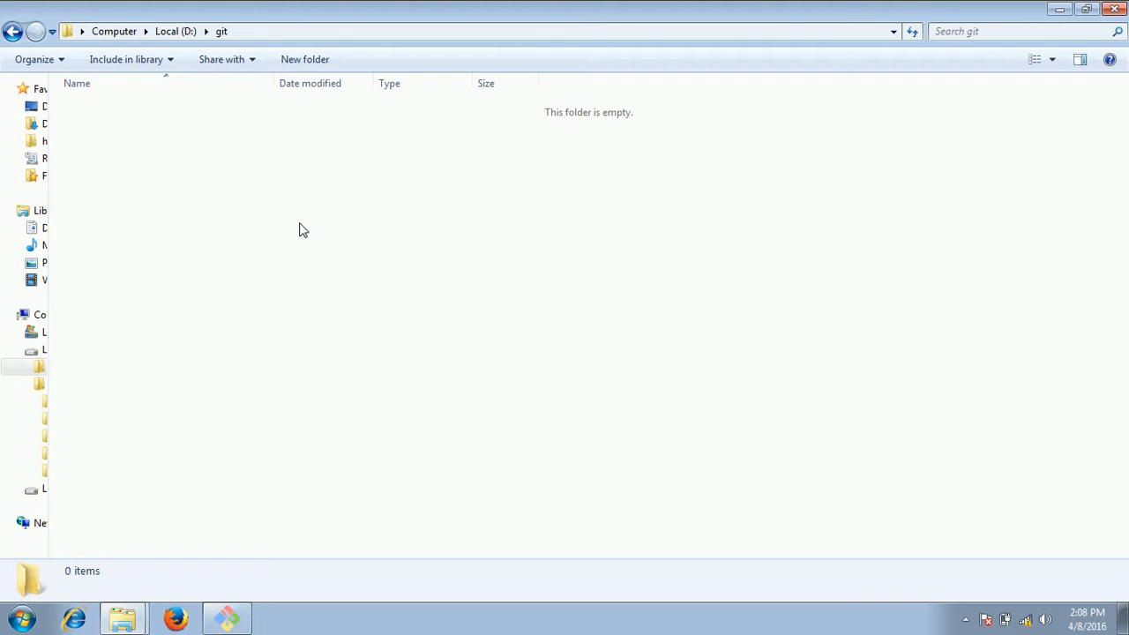
mouse_move(561, 169)
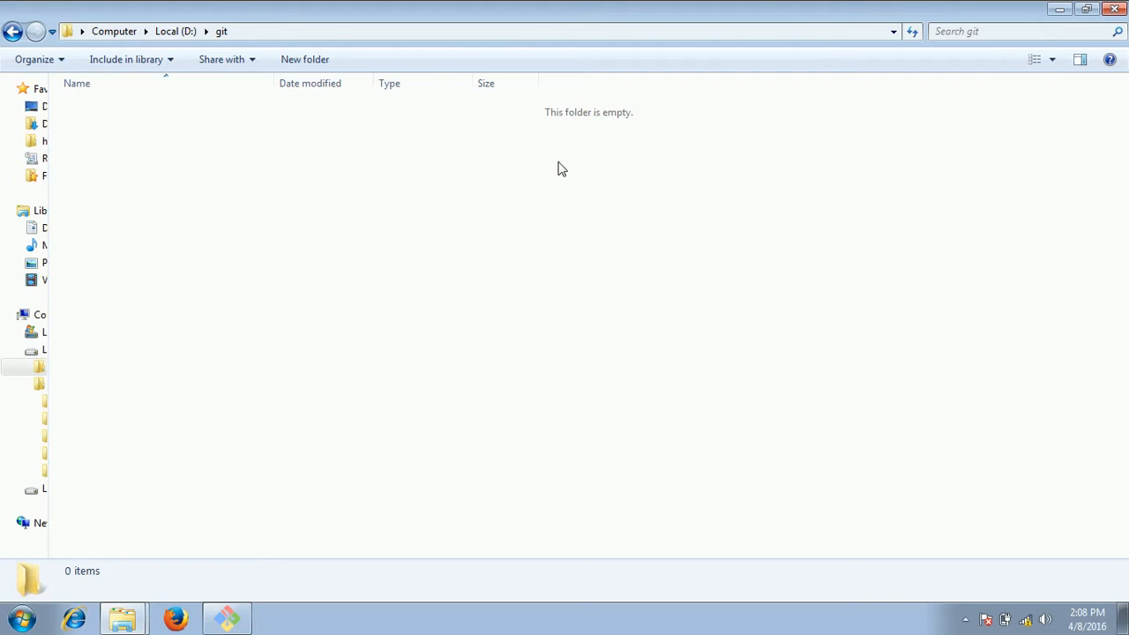
mouse_move(466, 360)
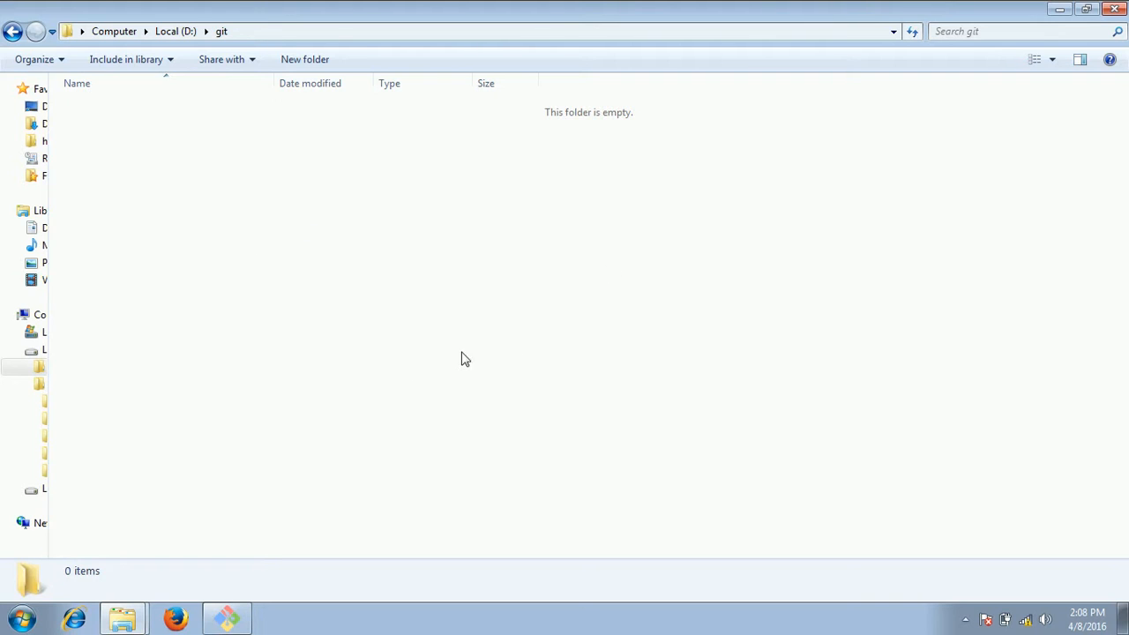
mouse_move(265, 252)
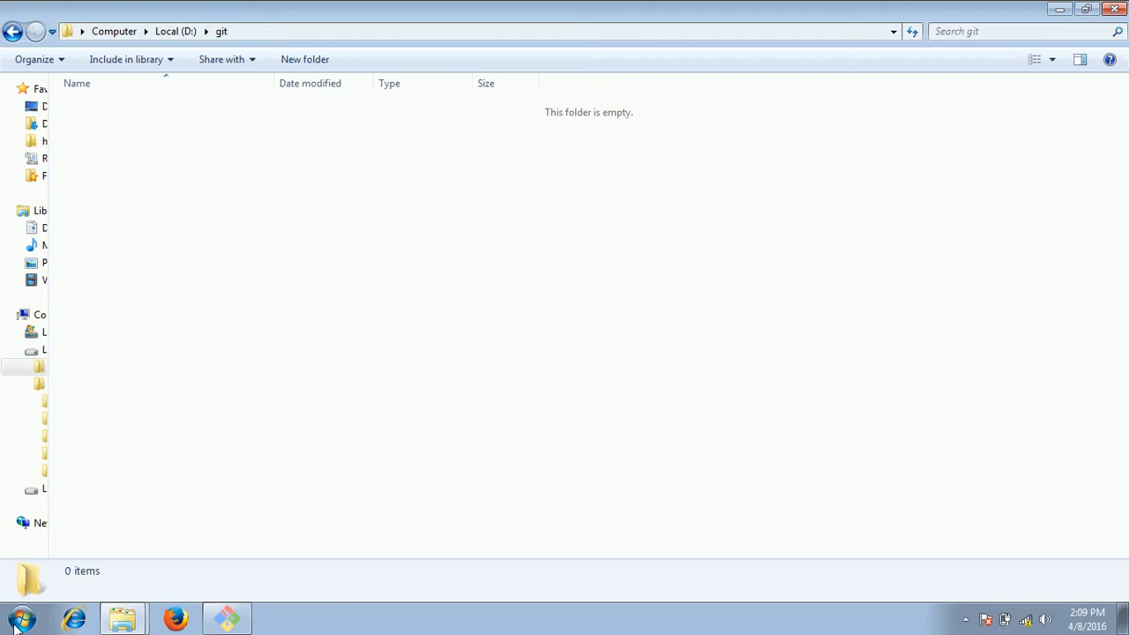
- Reach Folder Options from the Start menu's Control Panel
left_click(21, 617)
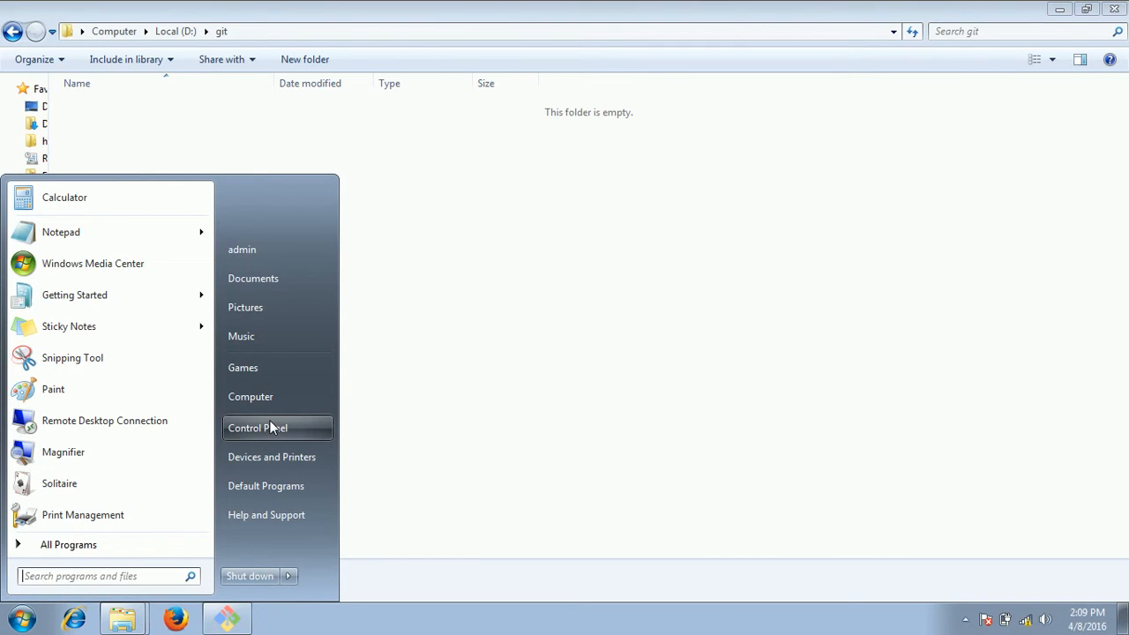
left_click(250, 429)
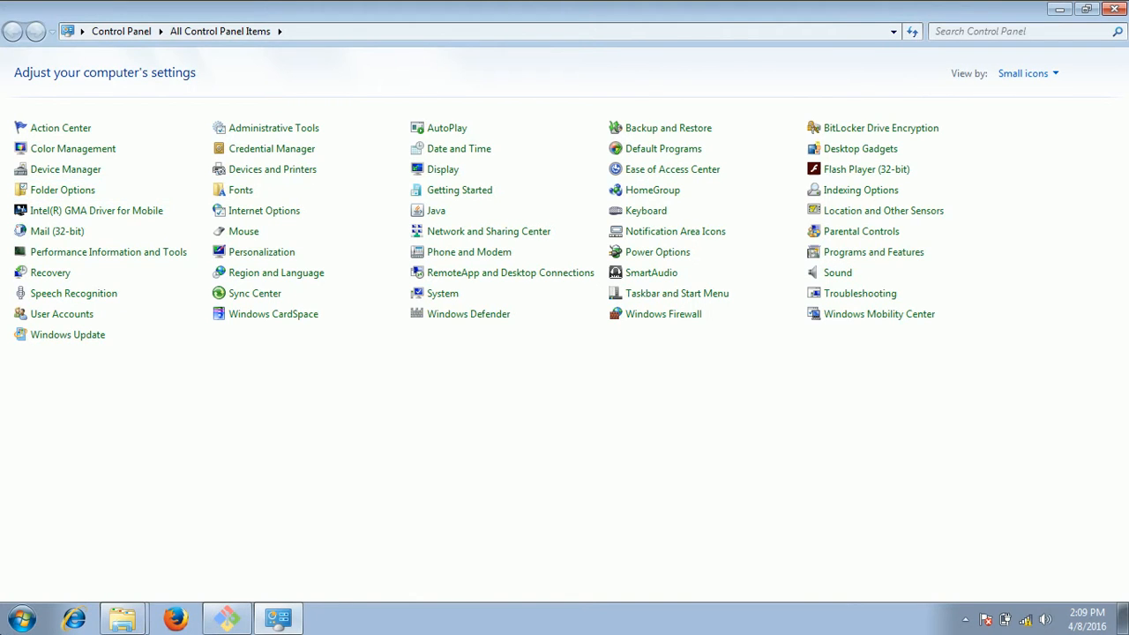
left_click(19, 618)
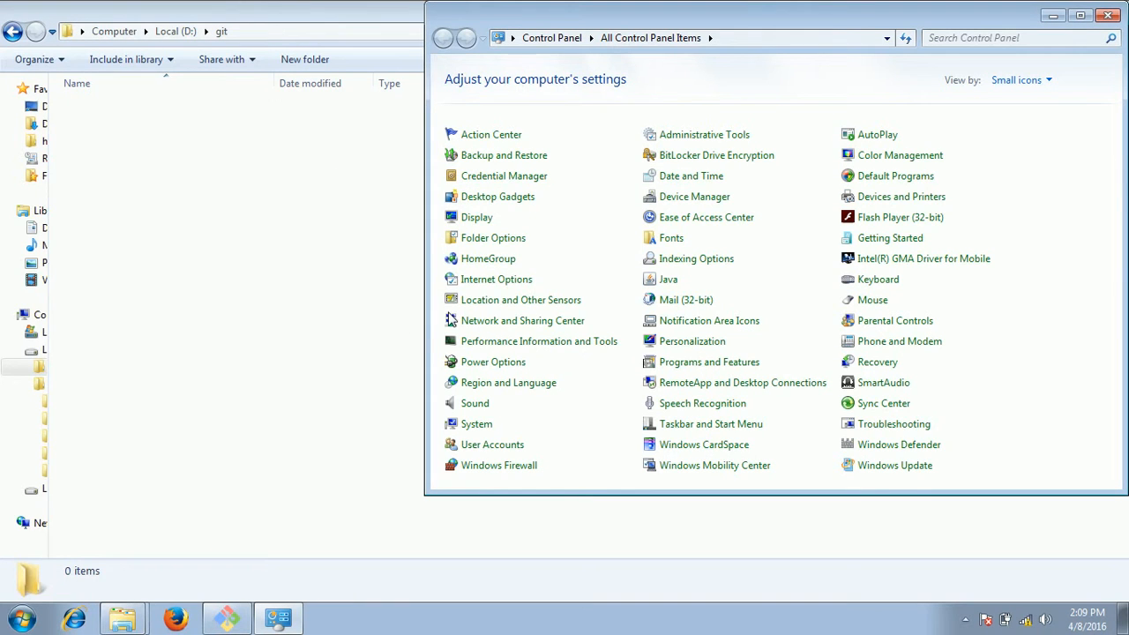
mouse_move(494, 237)
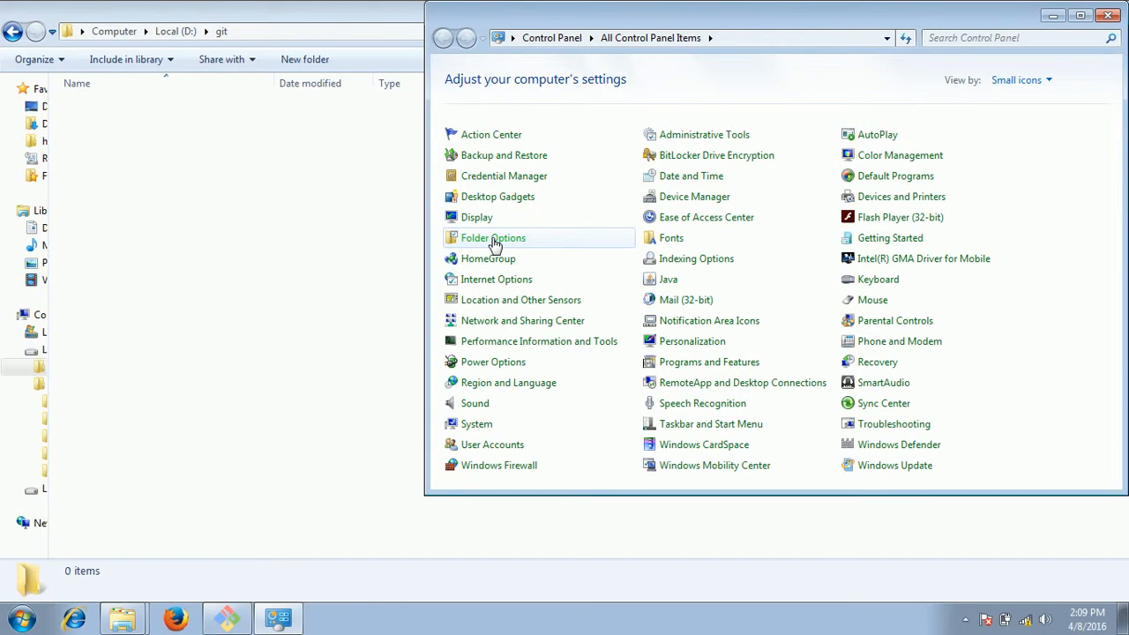
left_click(494, 236)
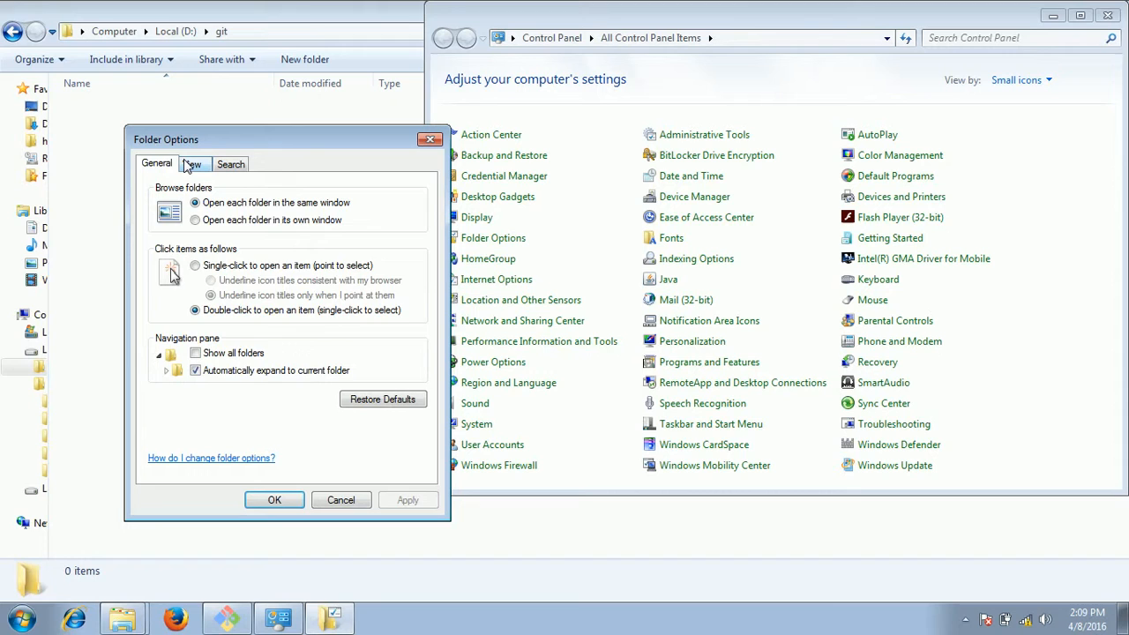
- Under View settings, choose to show hidden files, folders, and drives and apply it
left_click(191, 162)
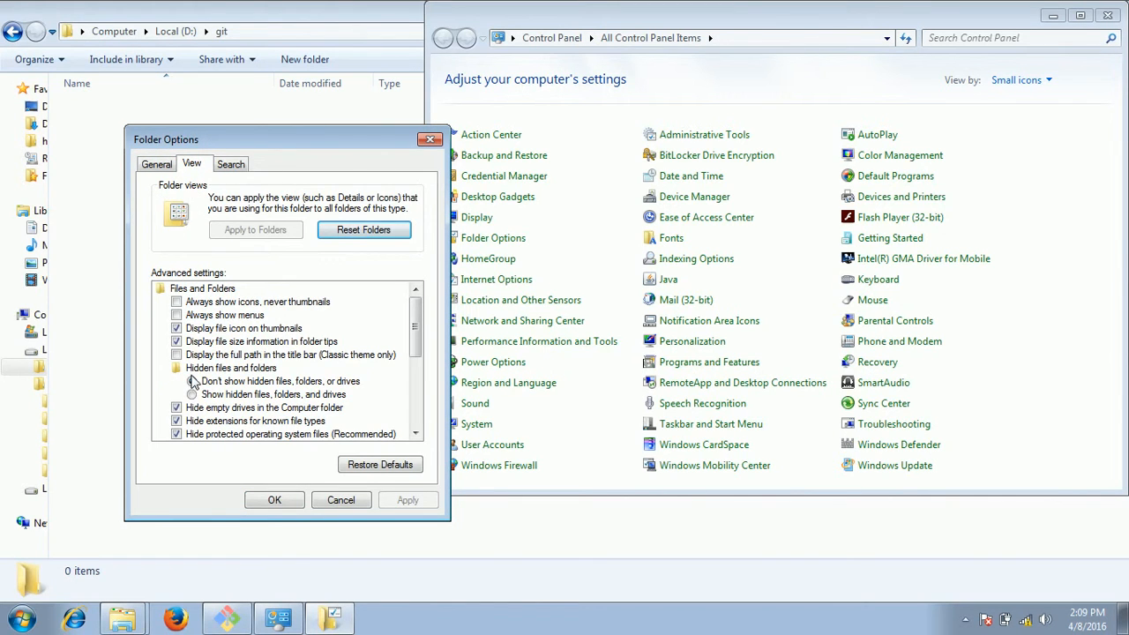
left_click(192, 382)
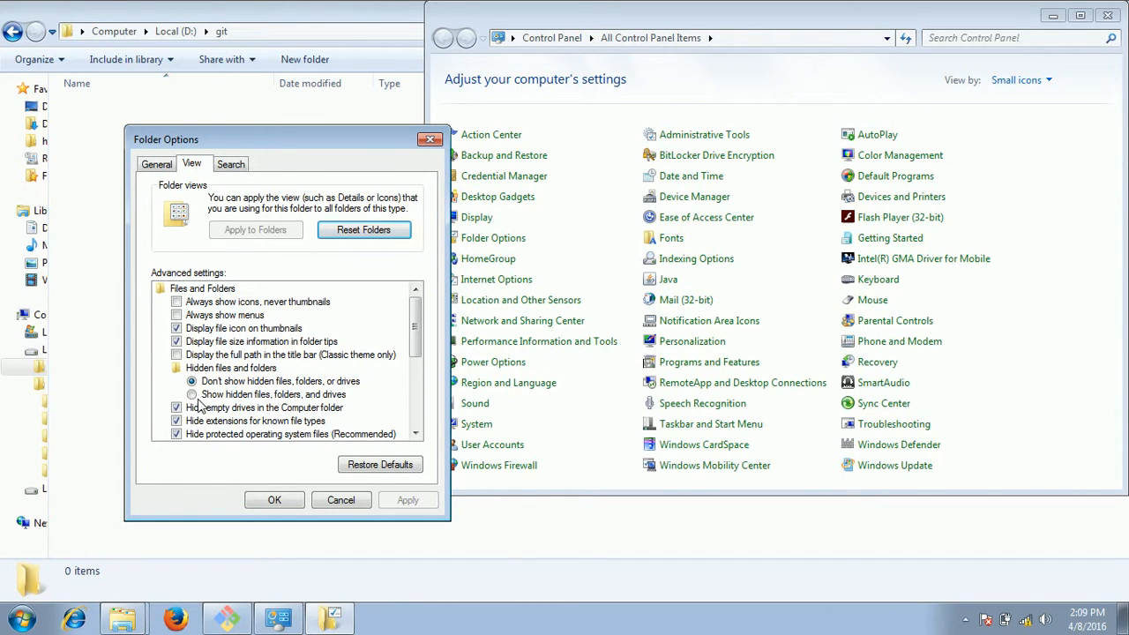
left_click(190, 395)
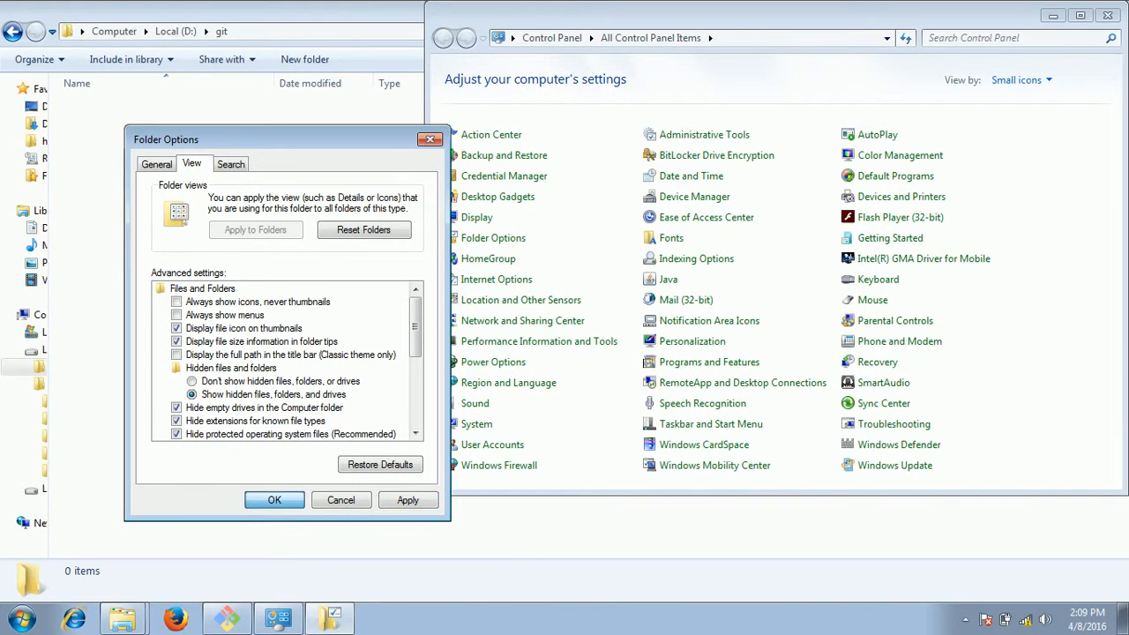
left_click(273, 499)
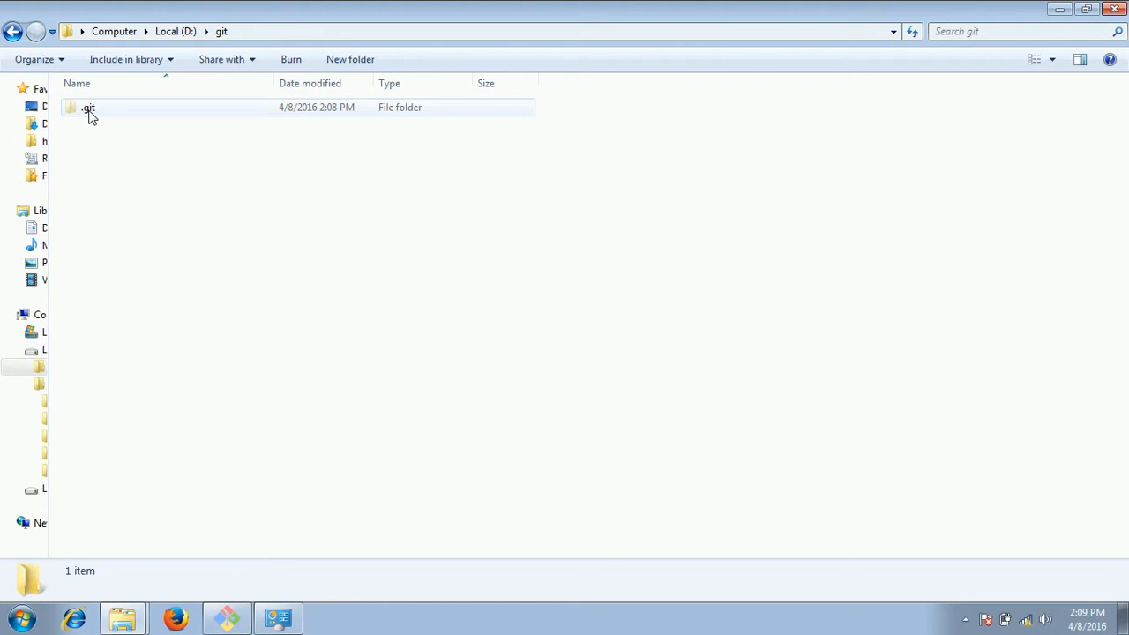
- Inspect the hidden .git folder's contents (hooks, objects, refs, config, HEAD) and return to the git folder
double_click(89, 108)
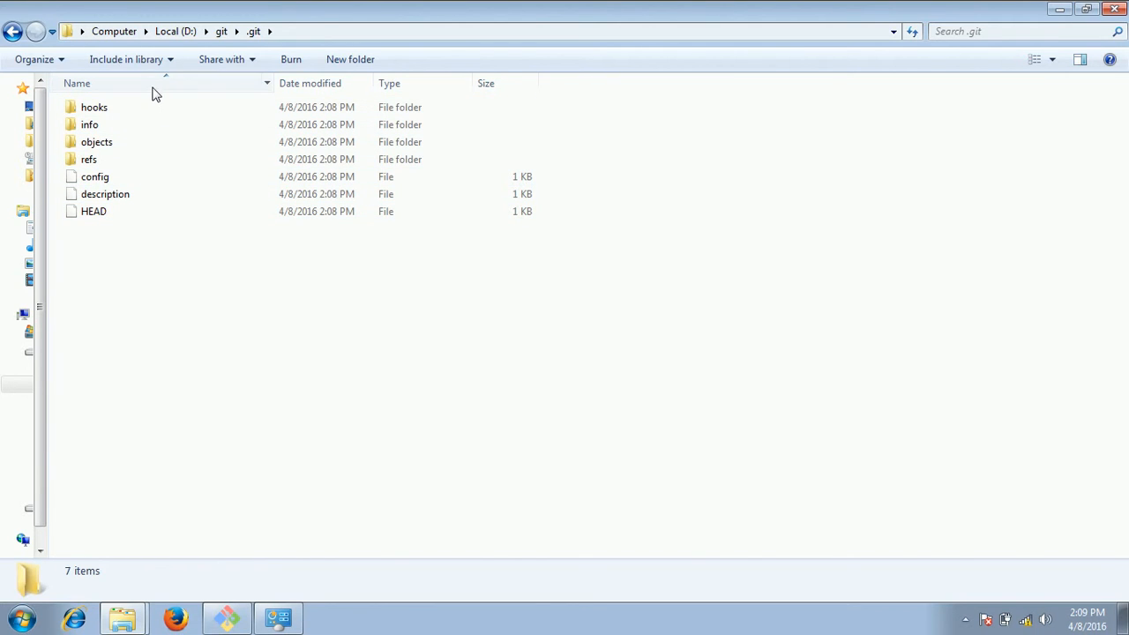
left_click(95, 108)
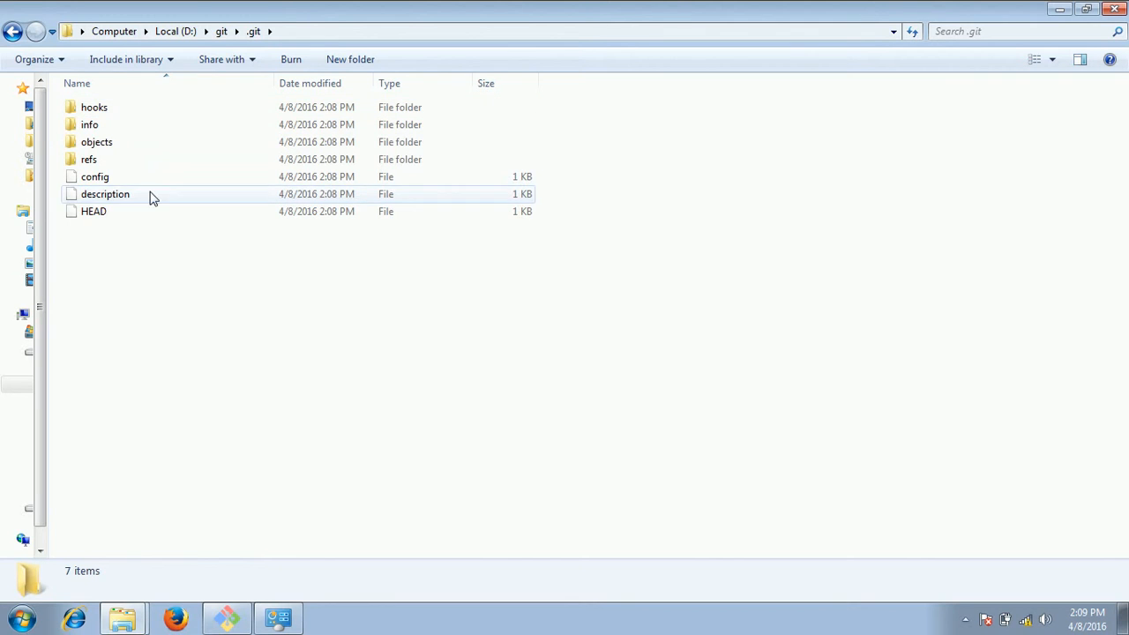
left_click(93, 108)
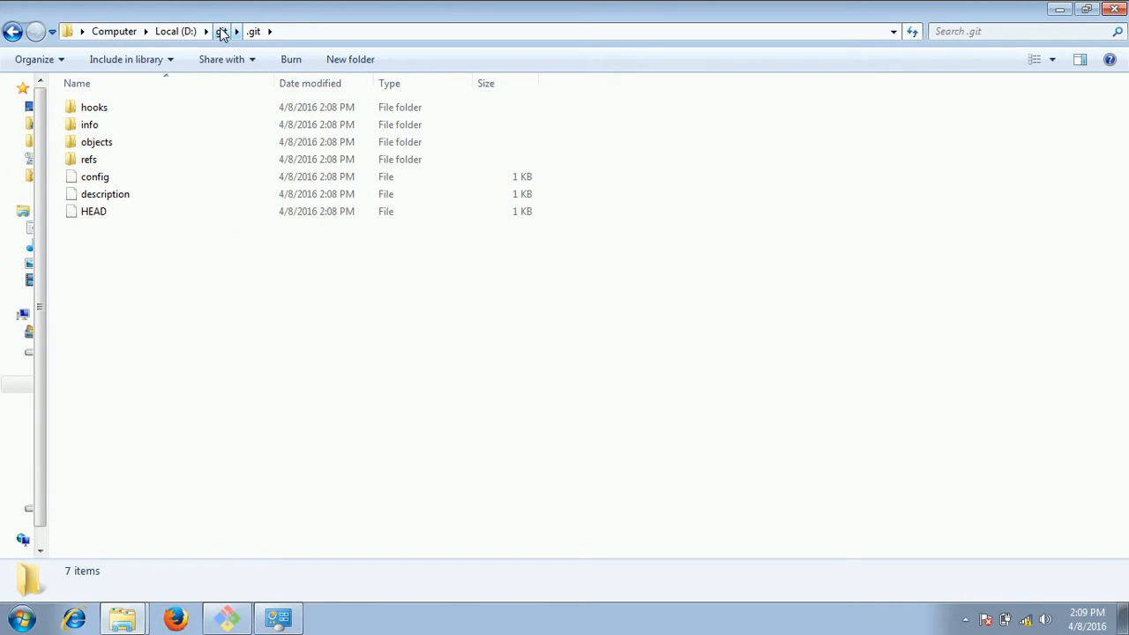
left_click(221, 32)
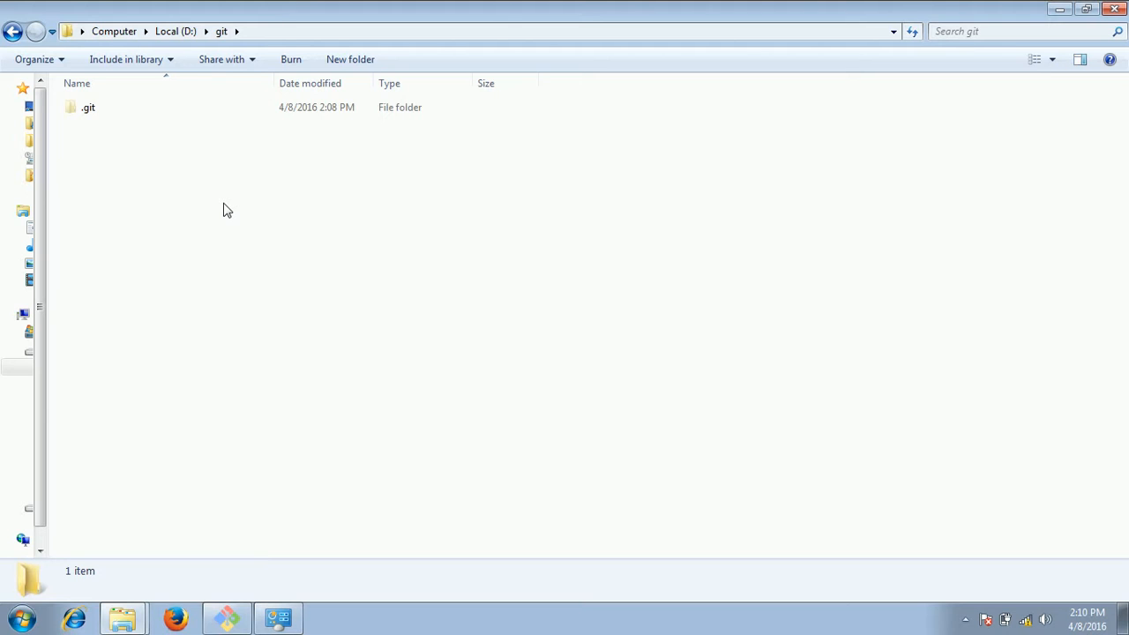
mouse_move(149, 189)
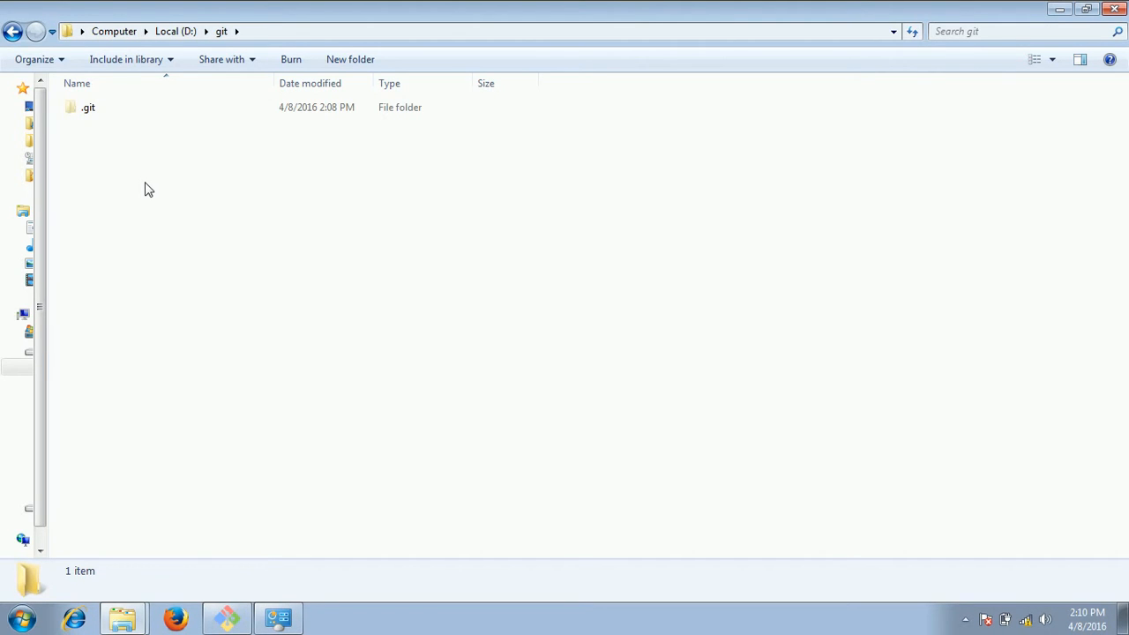
mouse_move(437, 138)
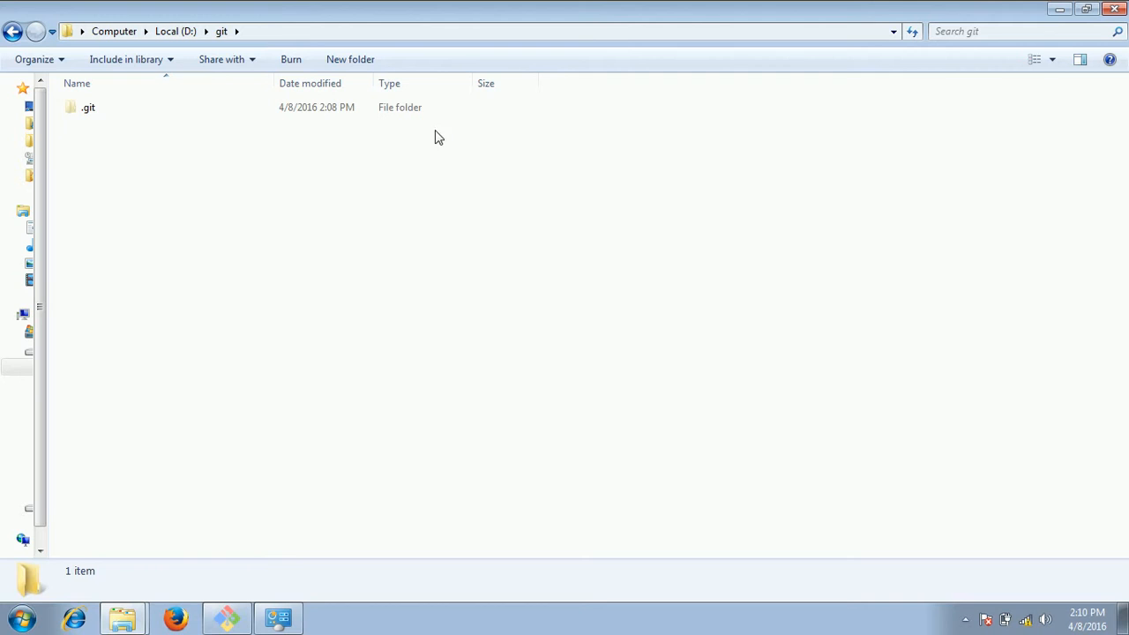
mouse_move(531, 185)
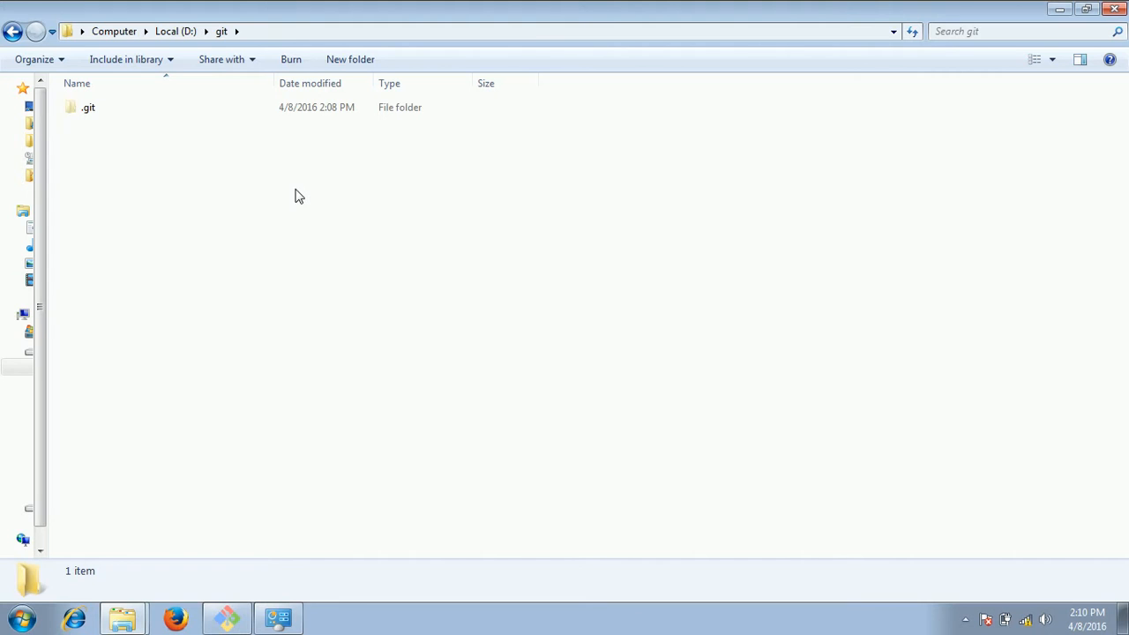
mouse_move(148, 173)
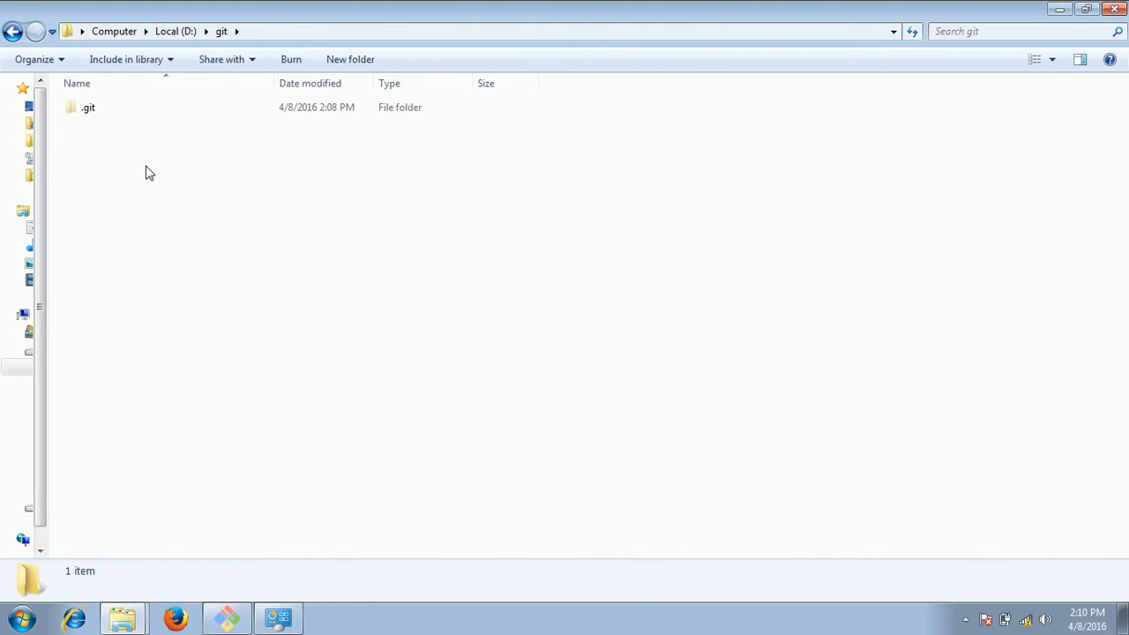
mouse_move(236, 600)
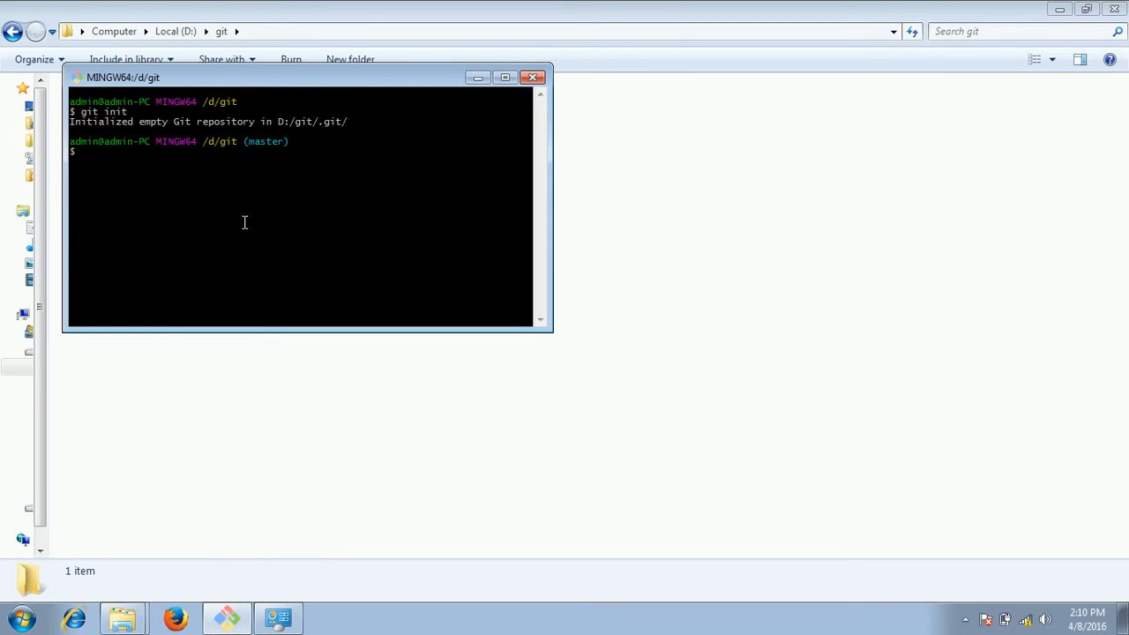
- Set the global user.name to sivaredd with git config --global
type("git")
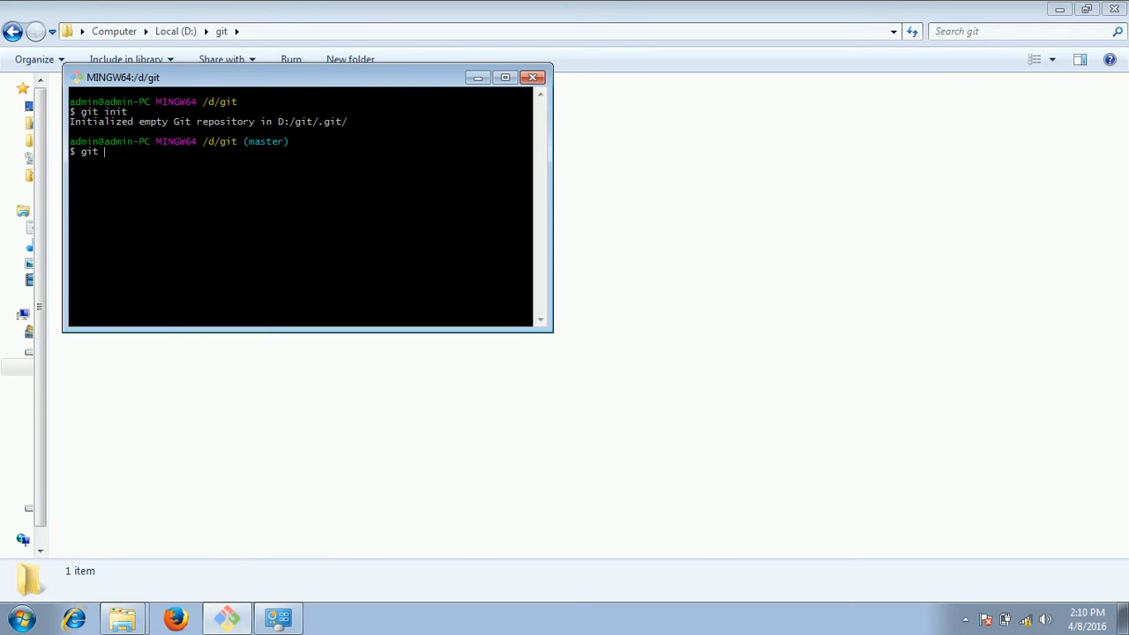
type("config")
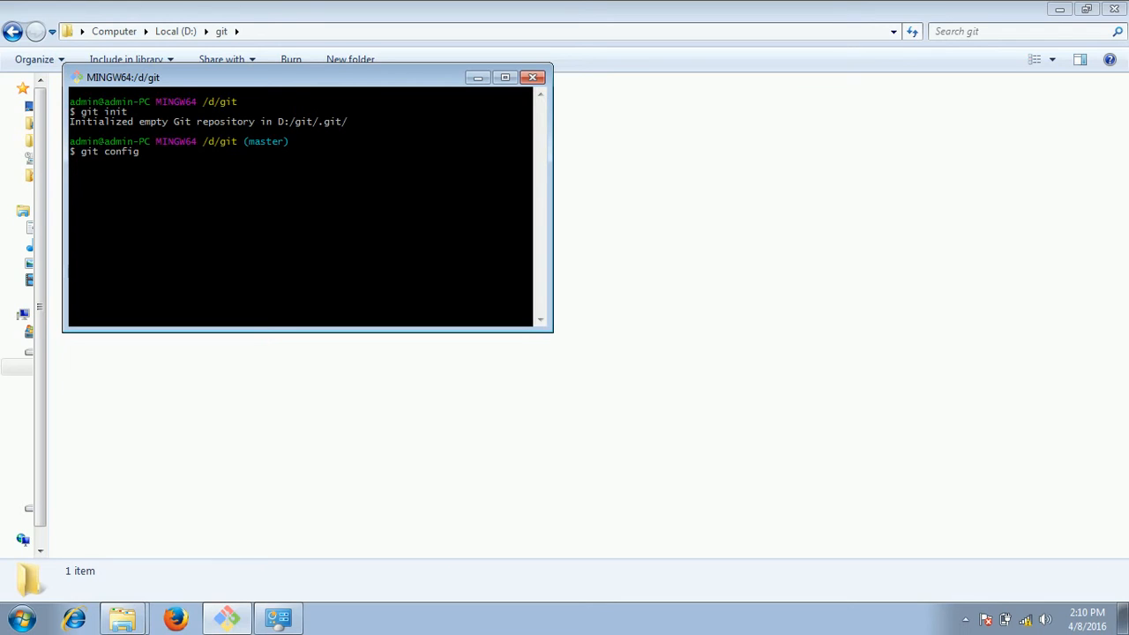
type("--glob")
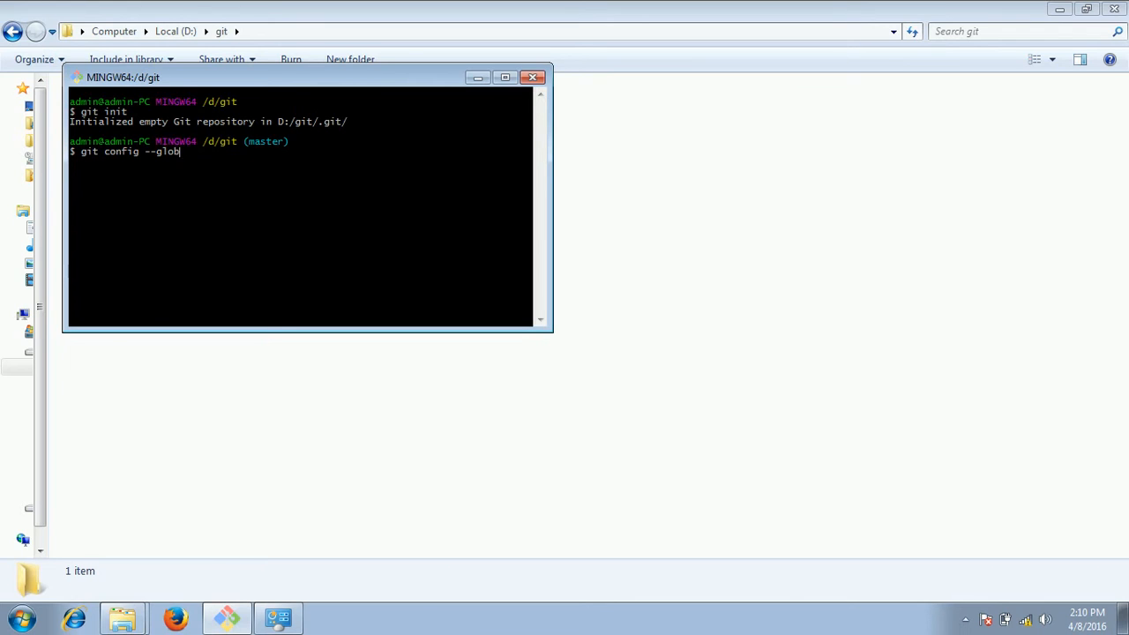
type("al user")
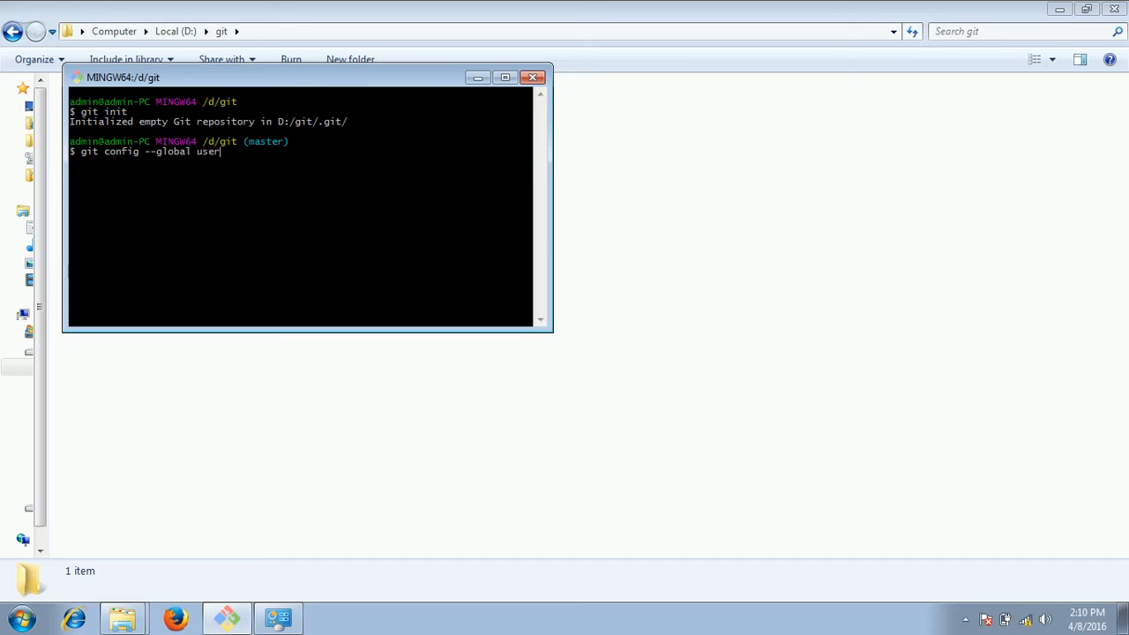
type(".name")
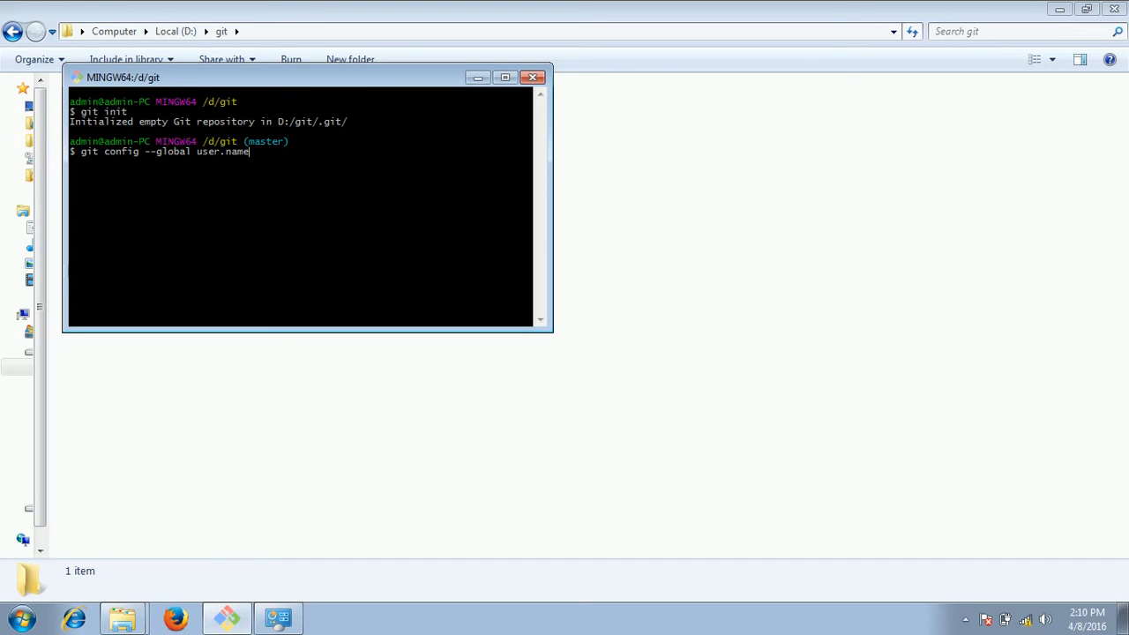
type("sivareddy")
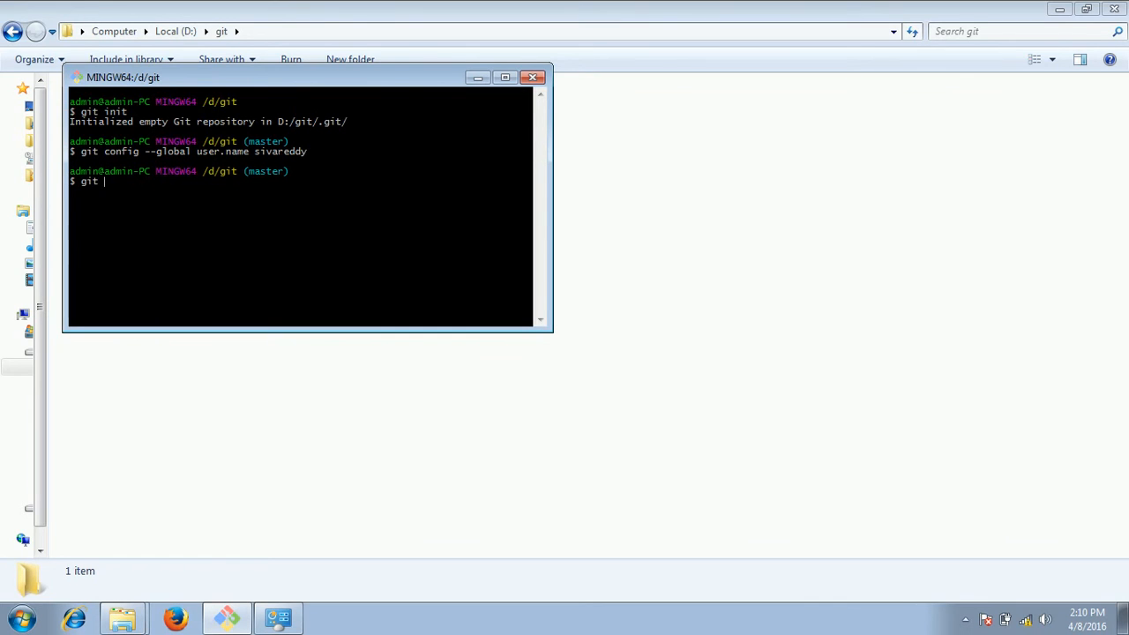
type("config")
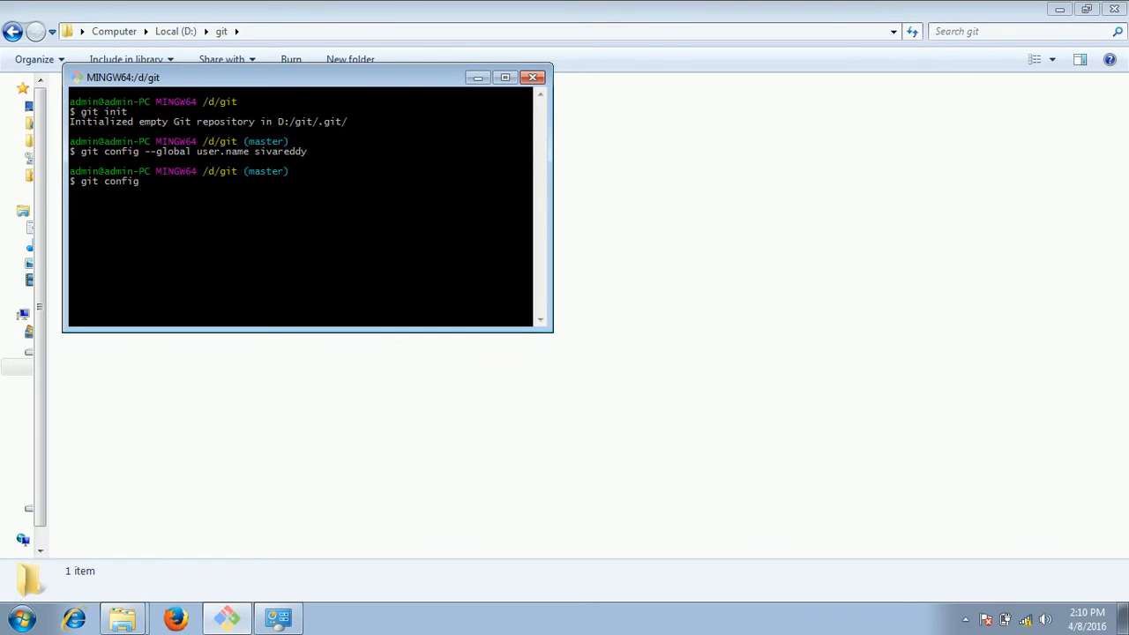
type("--glo")
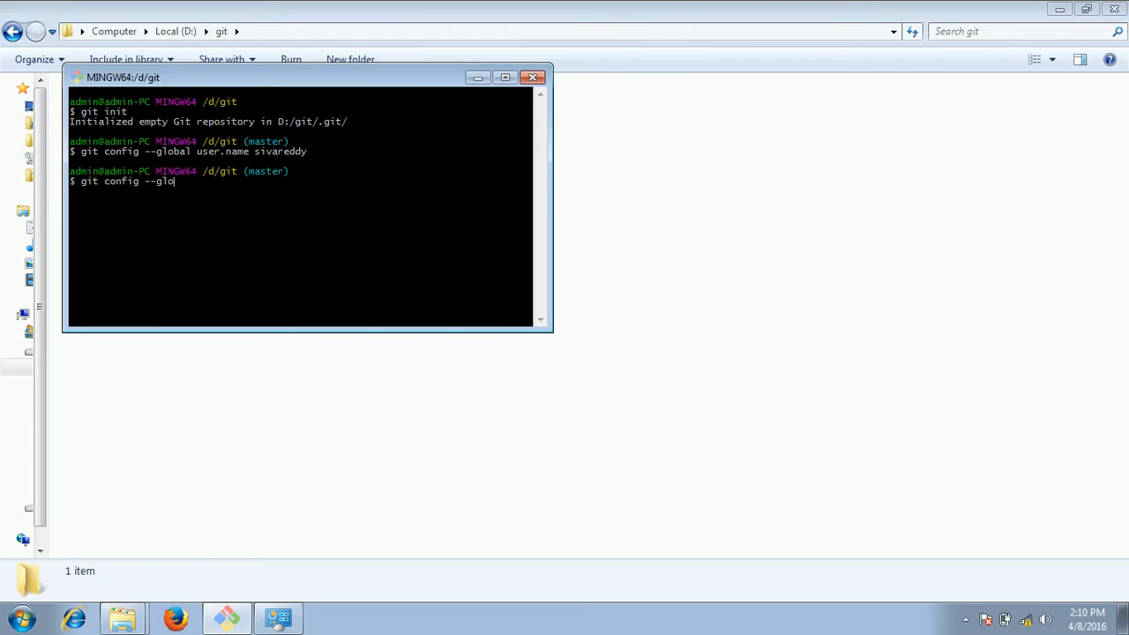
type("bal")
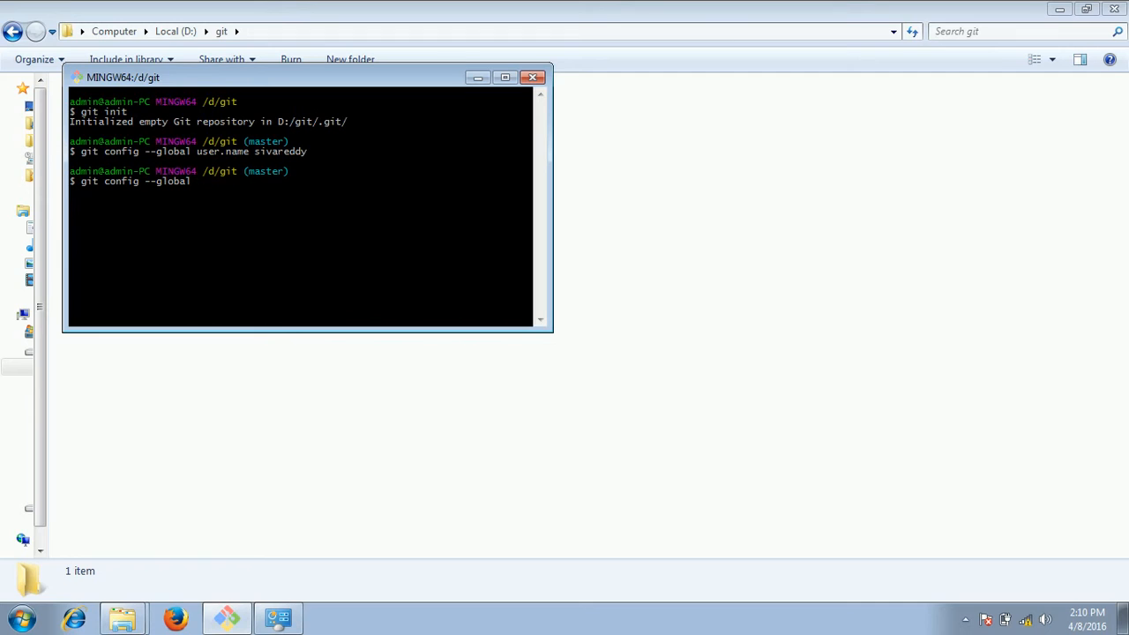
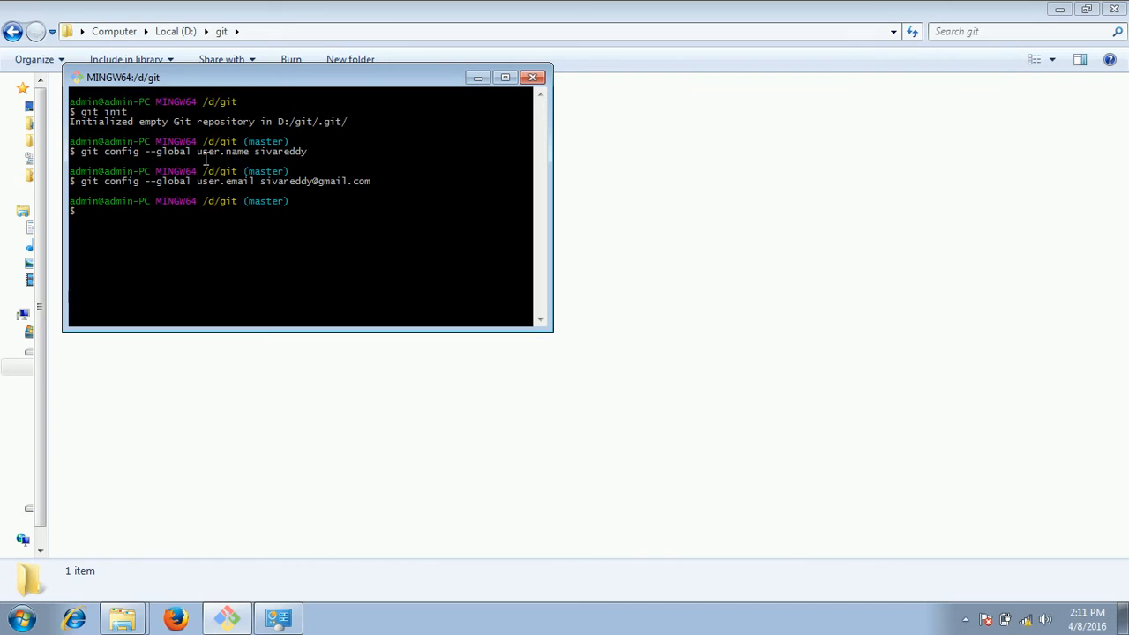
- Show all configuration settings, including user.name and user.email, with git config --list
type("git")
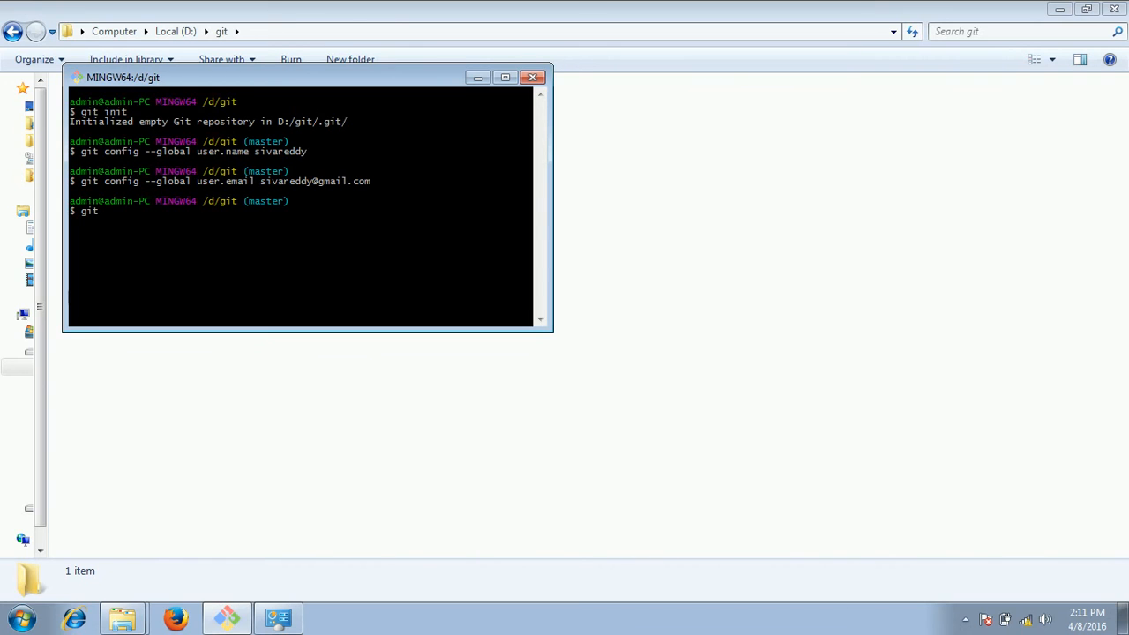
type("config")
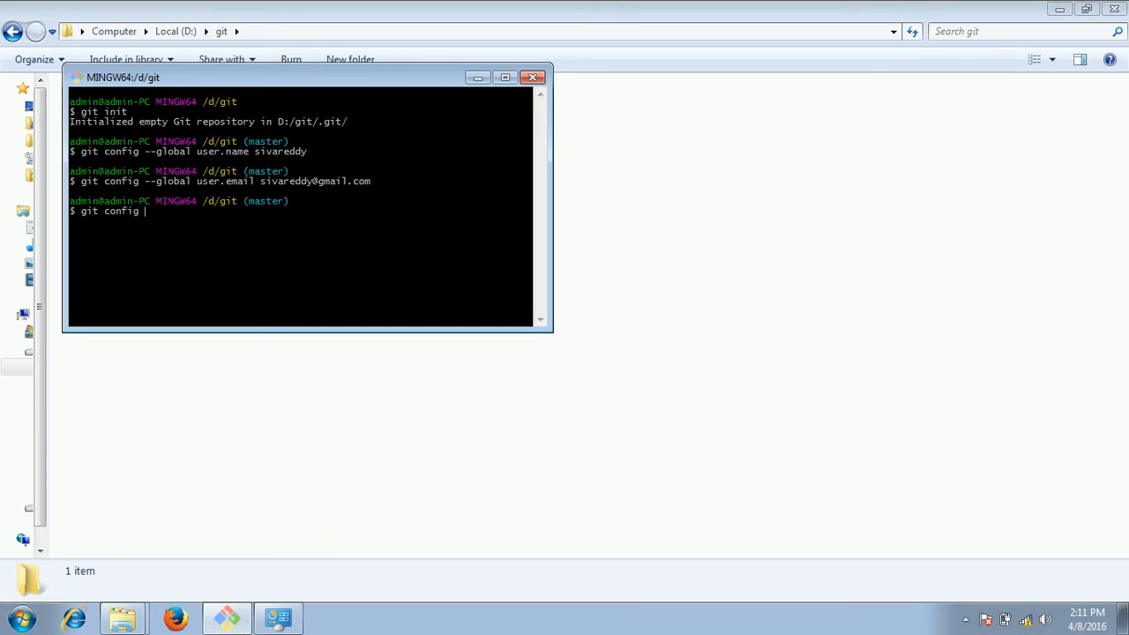
type("--list")
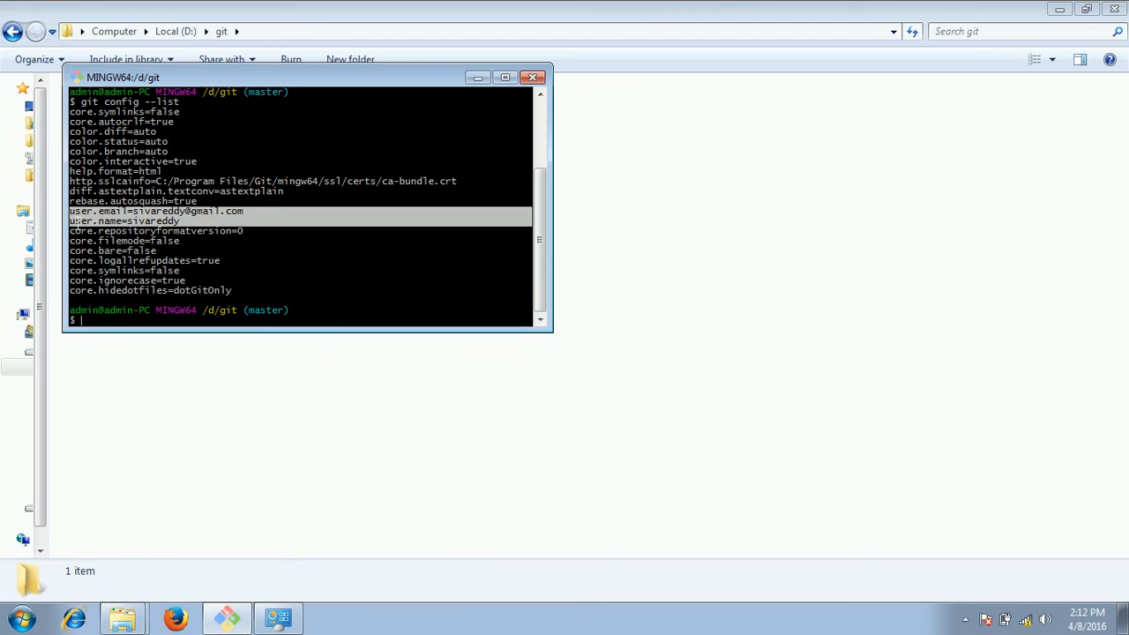
mouse_move(337, 156)
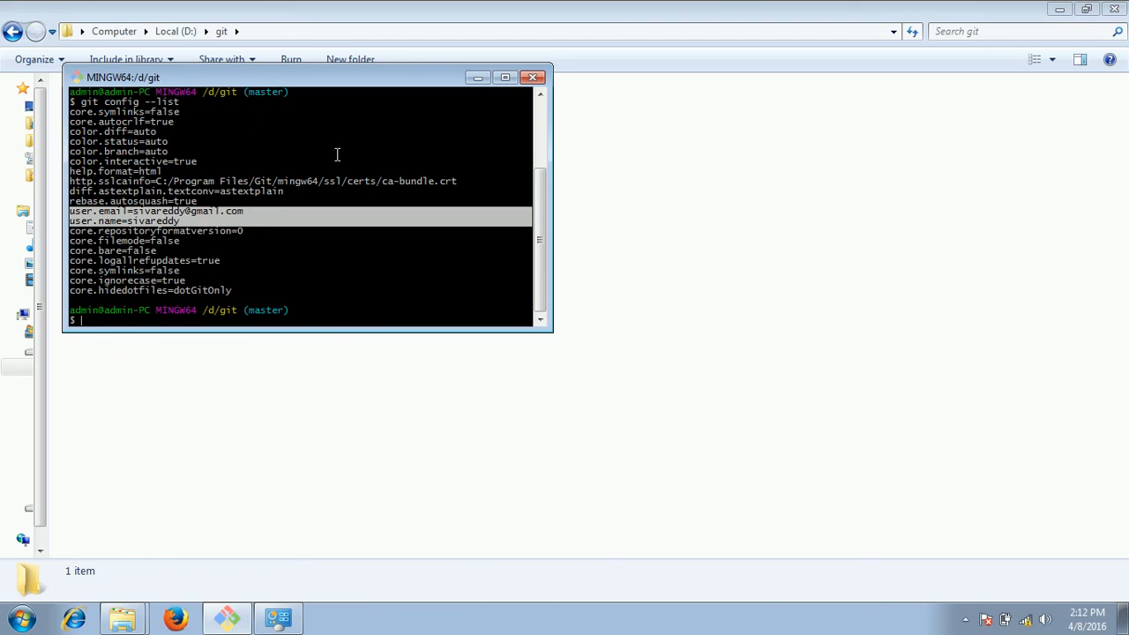
mouse_move(216, 190)
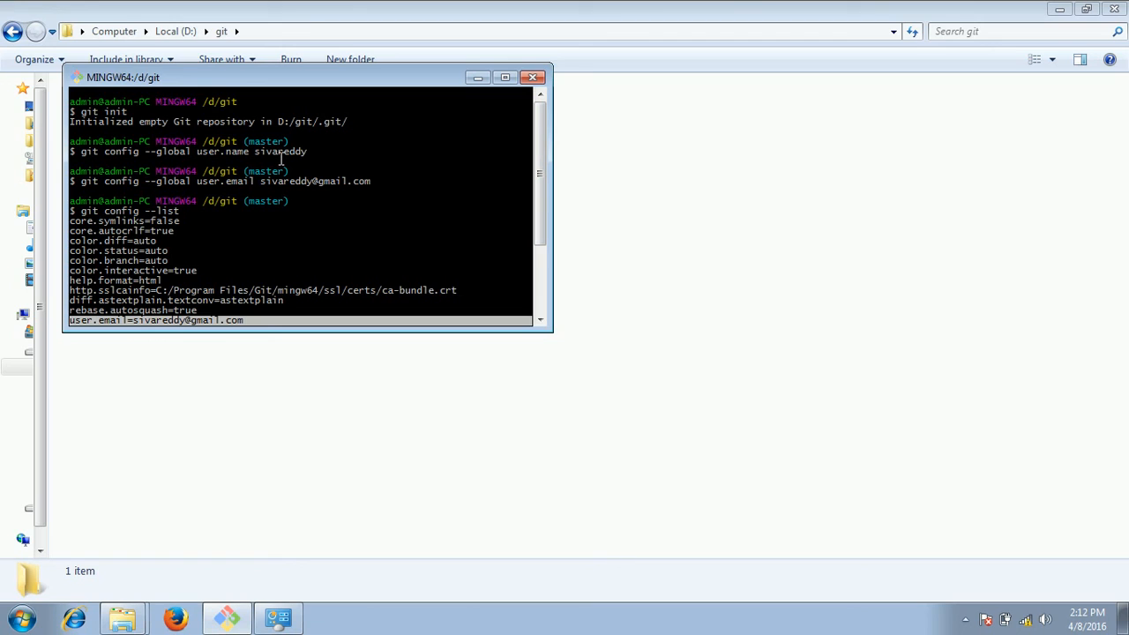
mouse_move(342, 222)
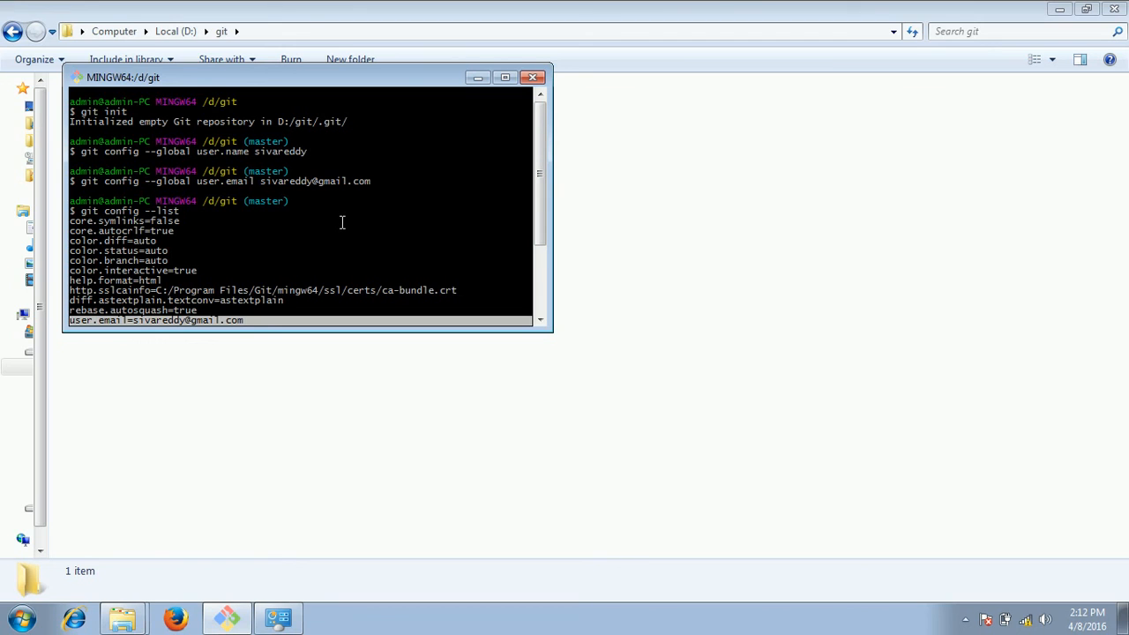